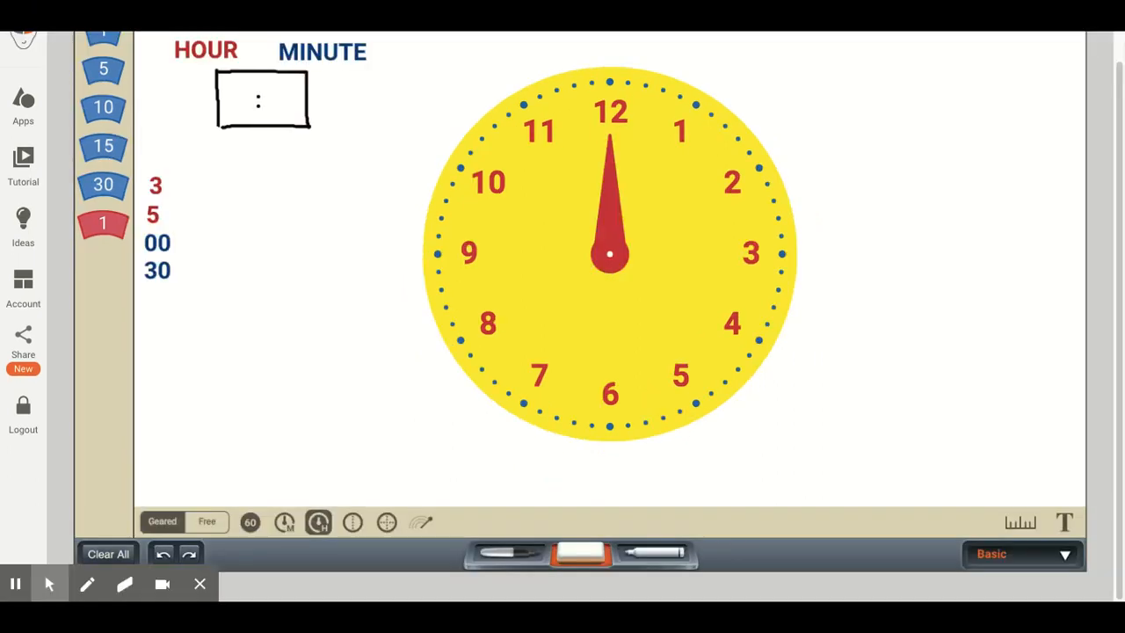
pyautogui.moveTo(818, 225)
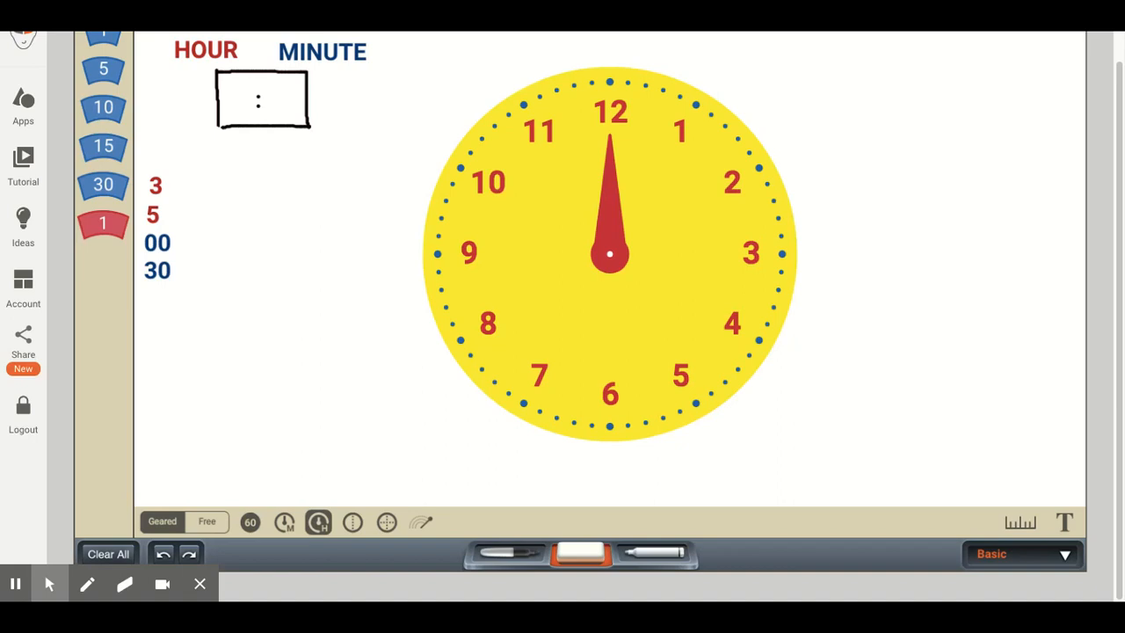
pyautogui.moveTo(833, 283)
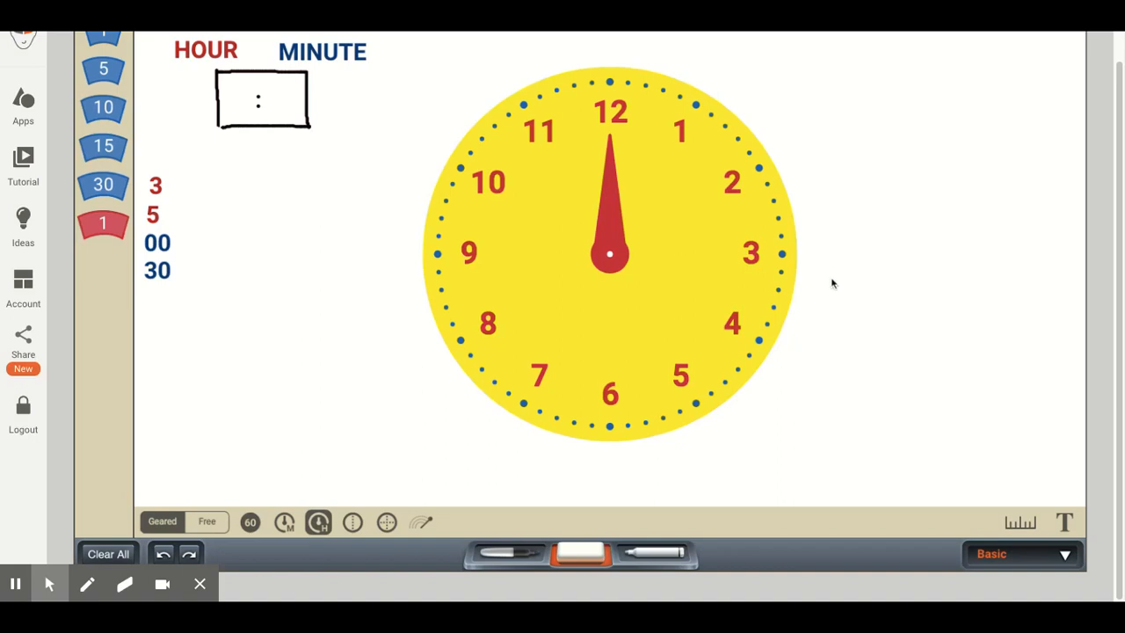
pyautogui.moveTo(572, 331)
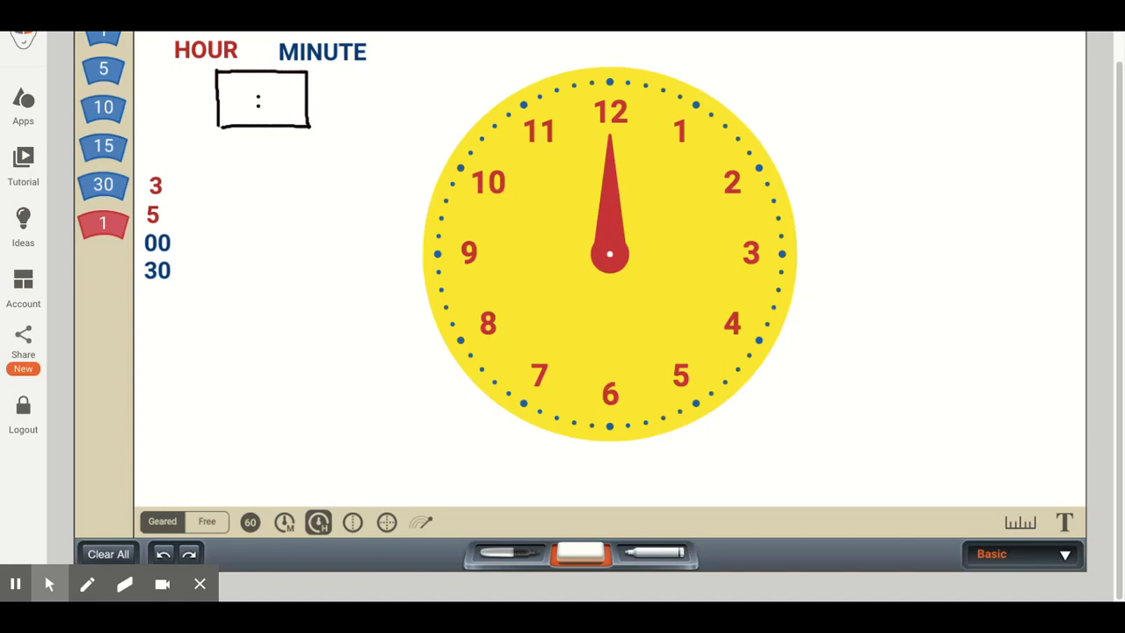
pyautogui.moveTo(626, 212)
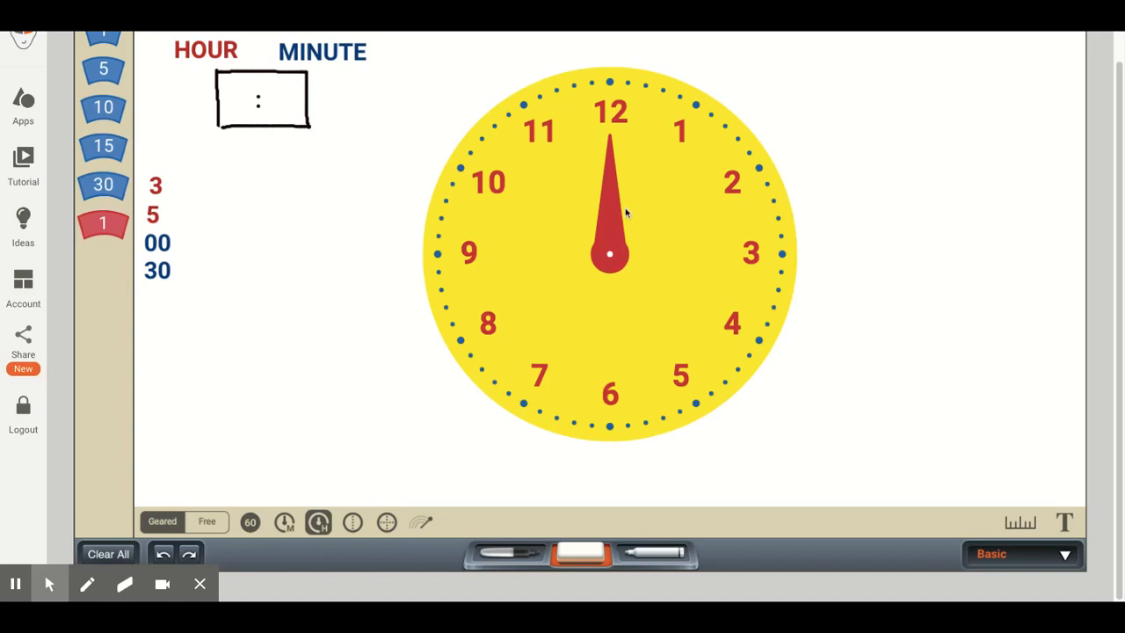
pyautogui.moveTo(612, 176)
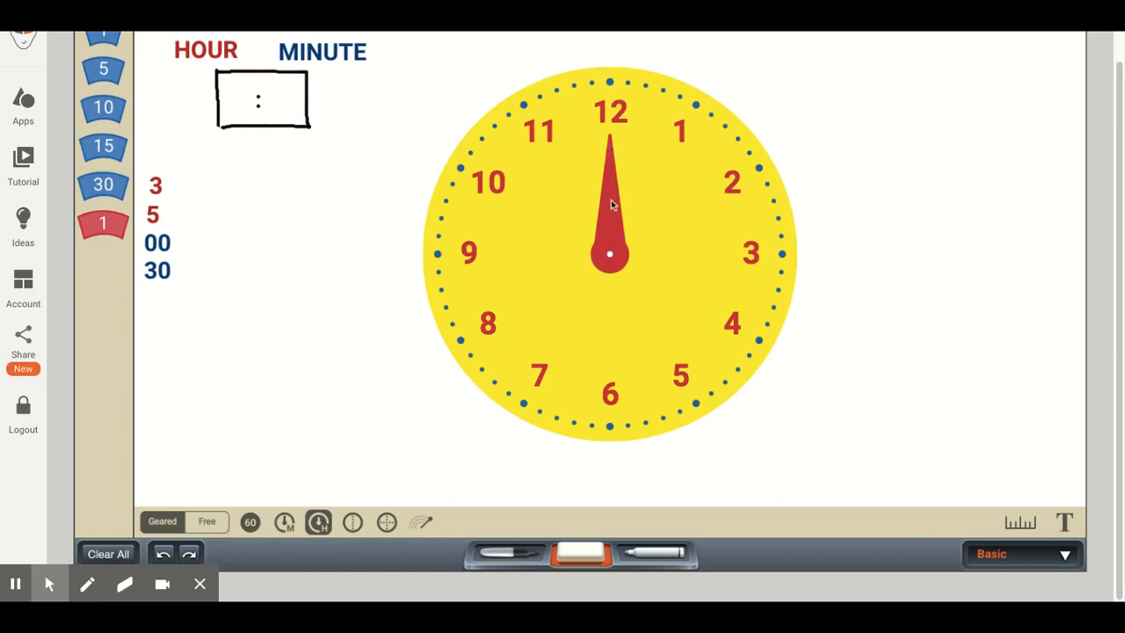
pyautogui.moveTo(614, 173)
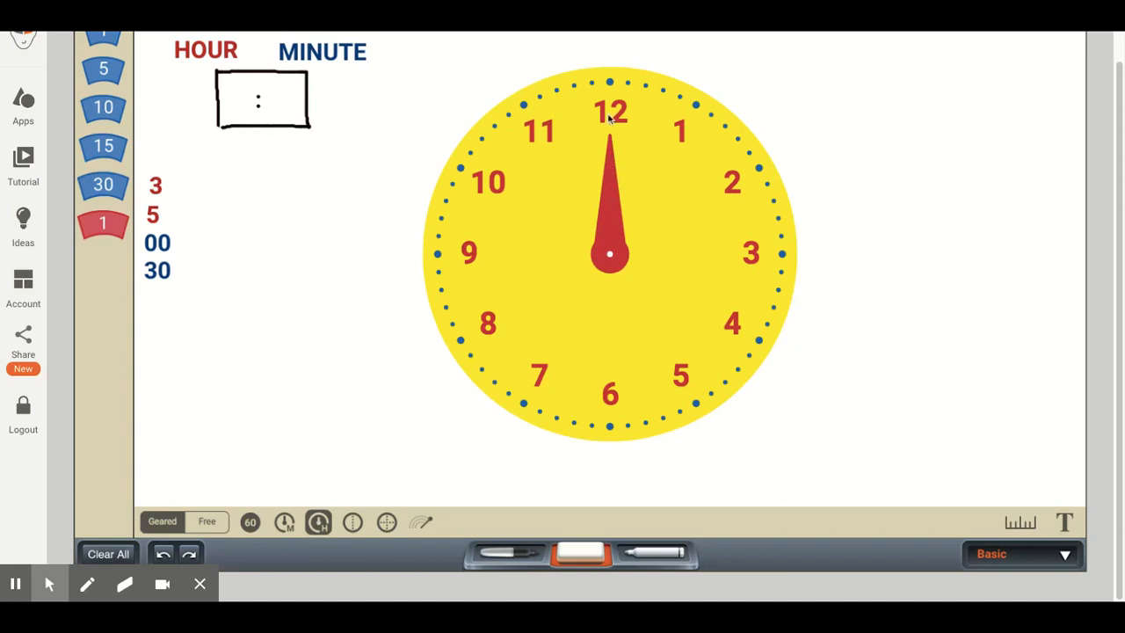
pyautogui.moveTo(627, 124)
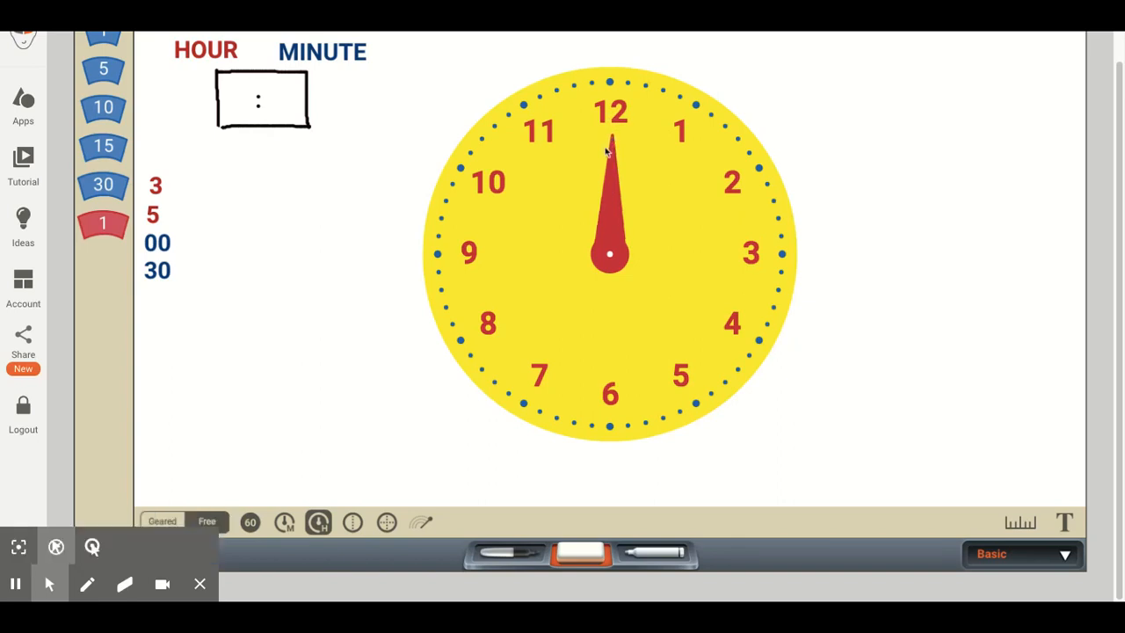
# Step: Drag the red hour hand from 12 to point at 3
pyautogui.moveTo(610, 158); pyautogui.dragTo(642, 167)
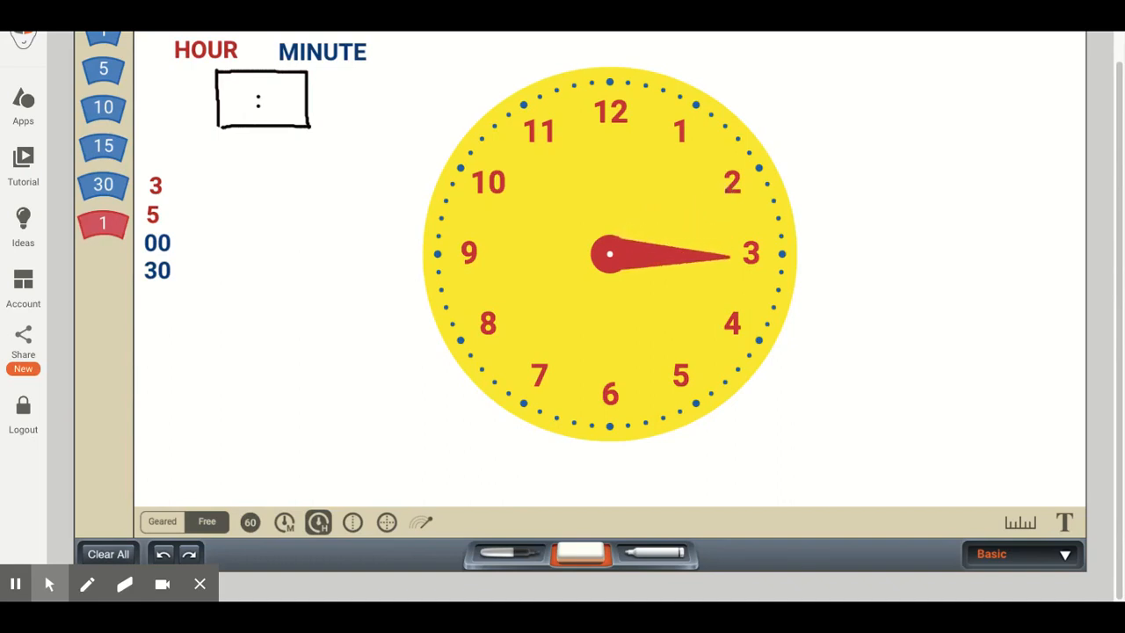
pyautogui.moveTo(737, 143)
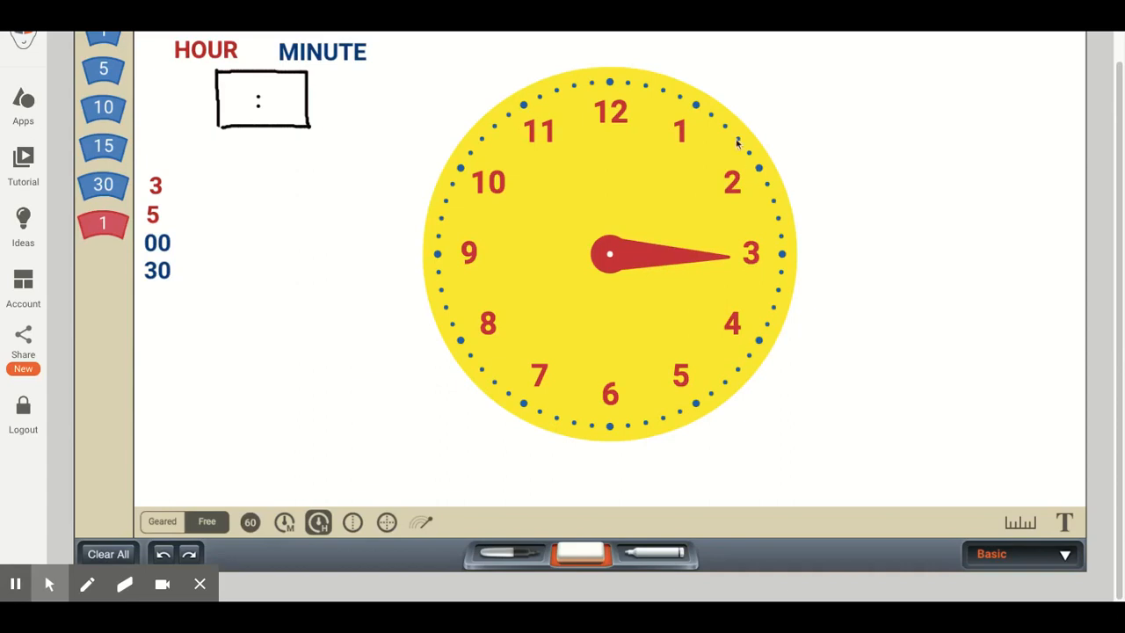
pyautogui.moveTo(306, 196)
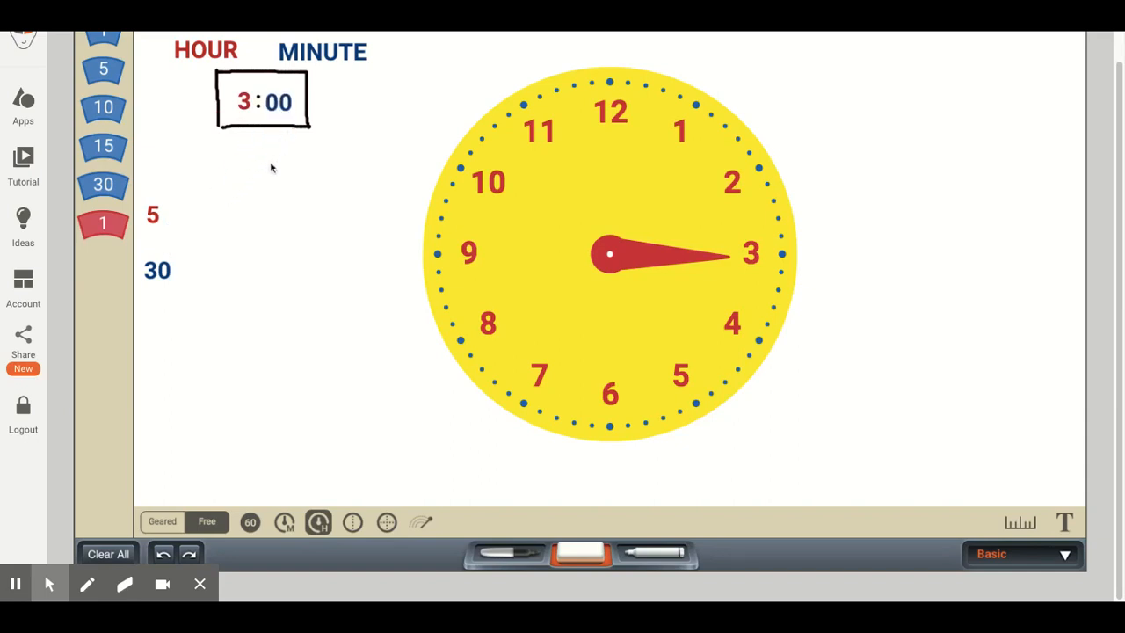
pyautogui.moveTo(234, 138)
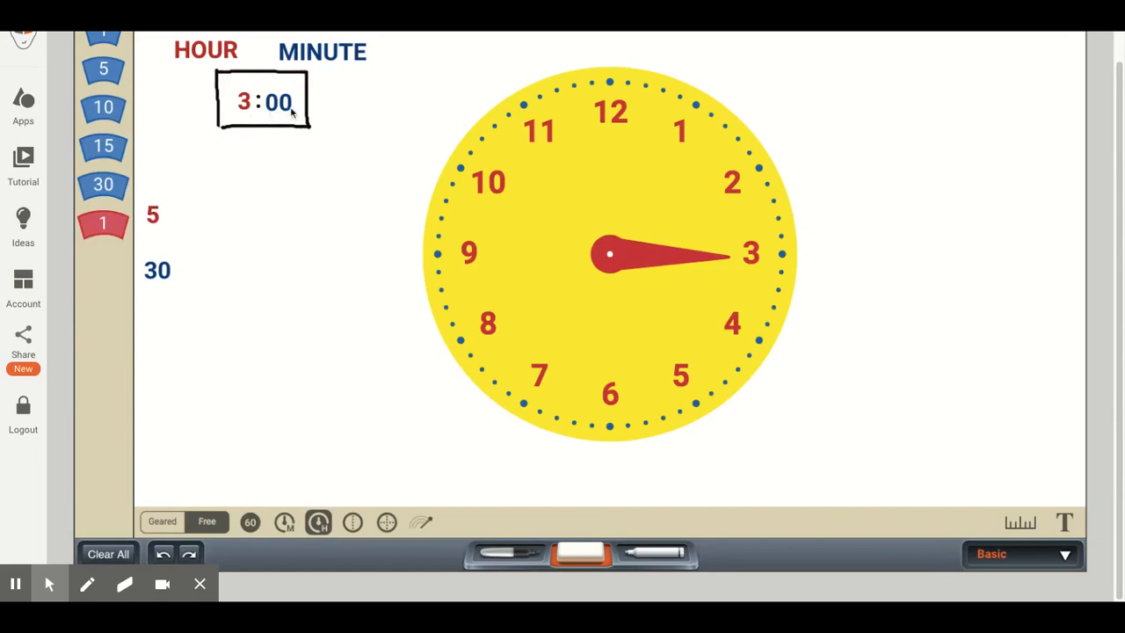
pyautogui.moveTo(63, 565)
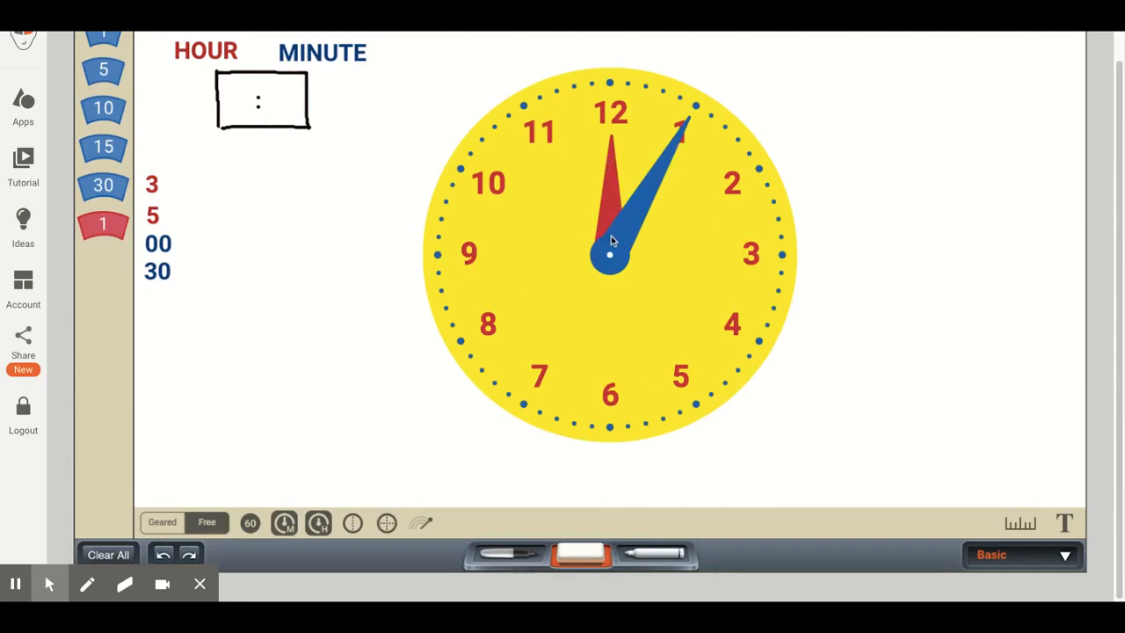
pyautogui.moveTo(633, 229)
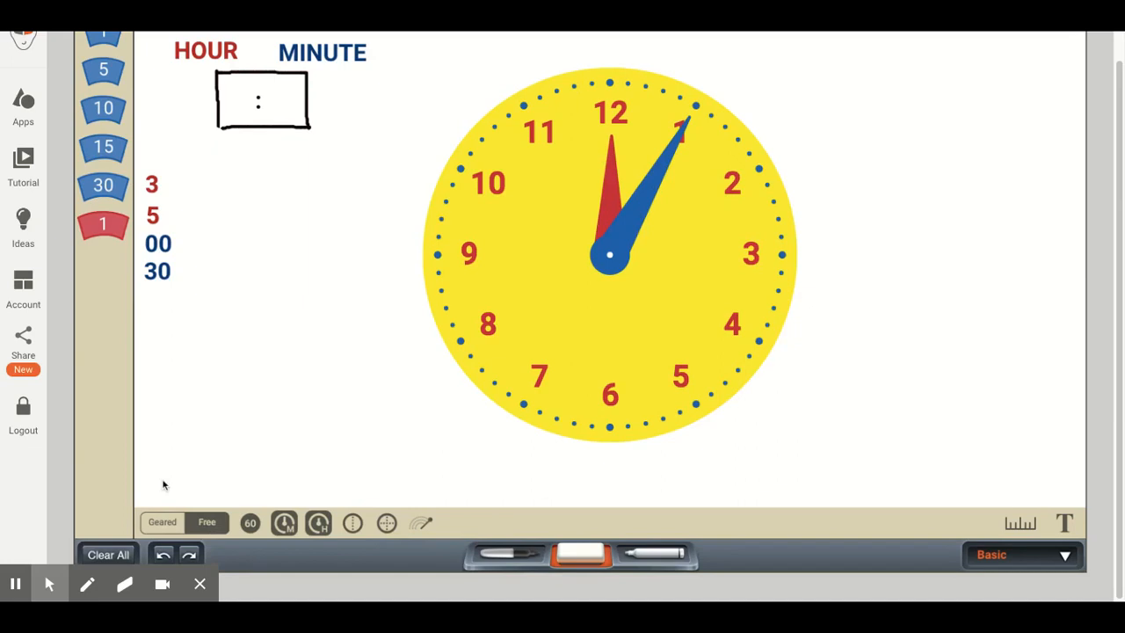
pyautogui.moveTo(620, 207)
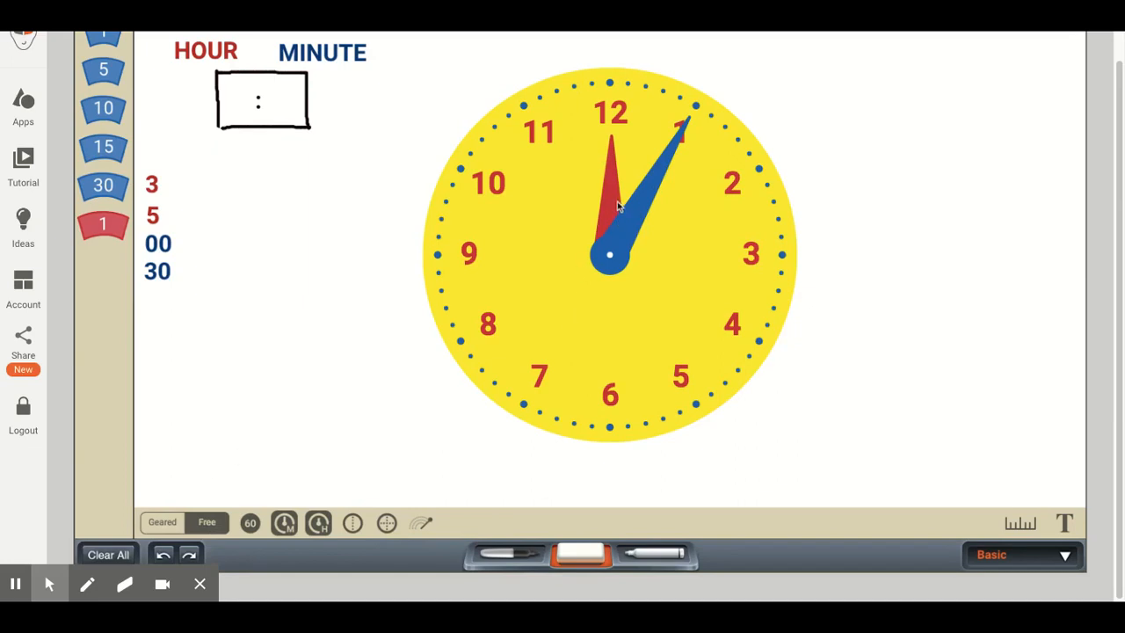
pyautogui.moveTo(607, 252)
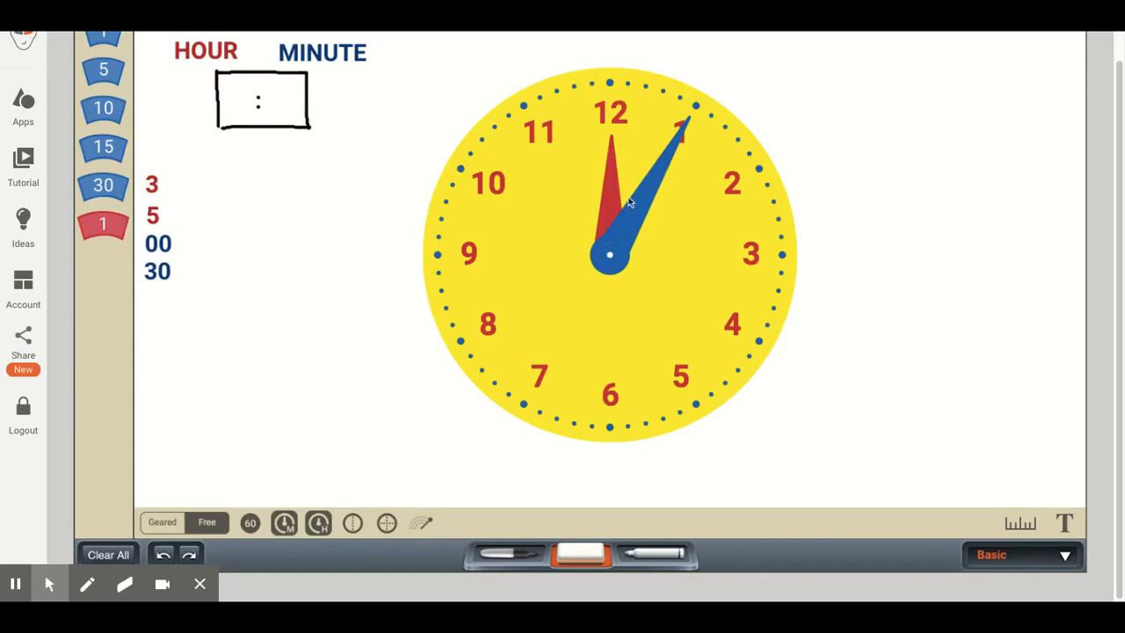
pyautogui.moveTo(644, 172)
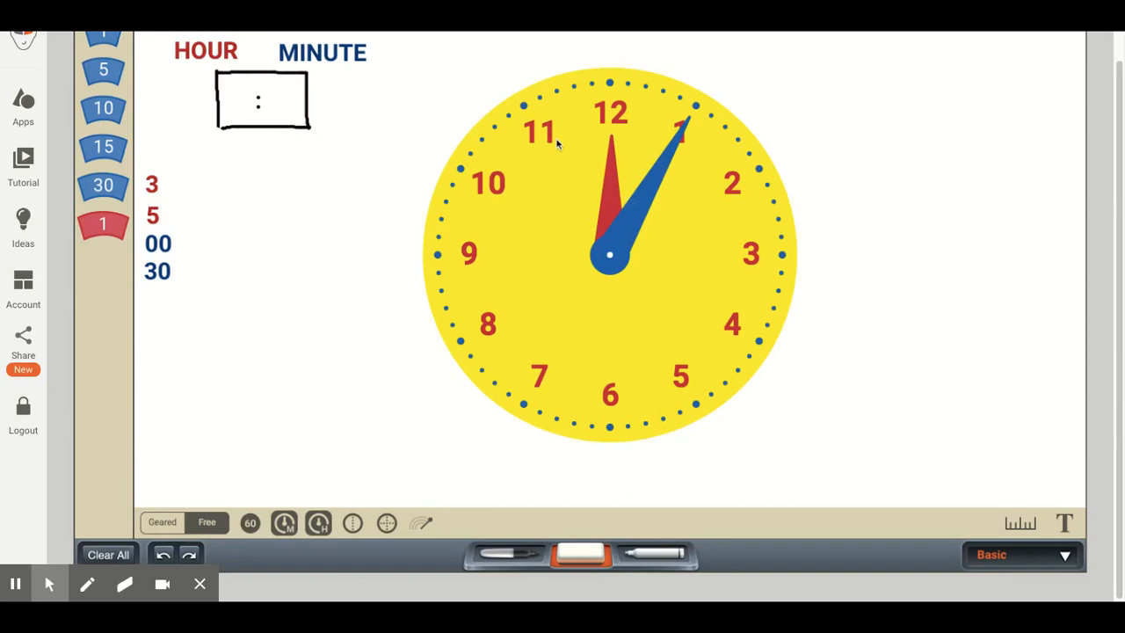
pyautogui.moveTo(220, 60)
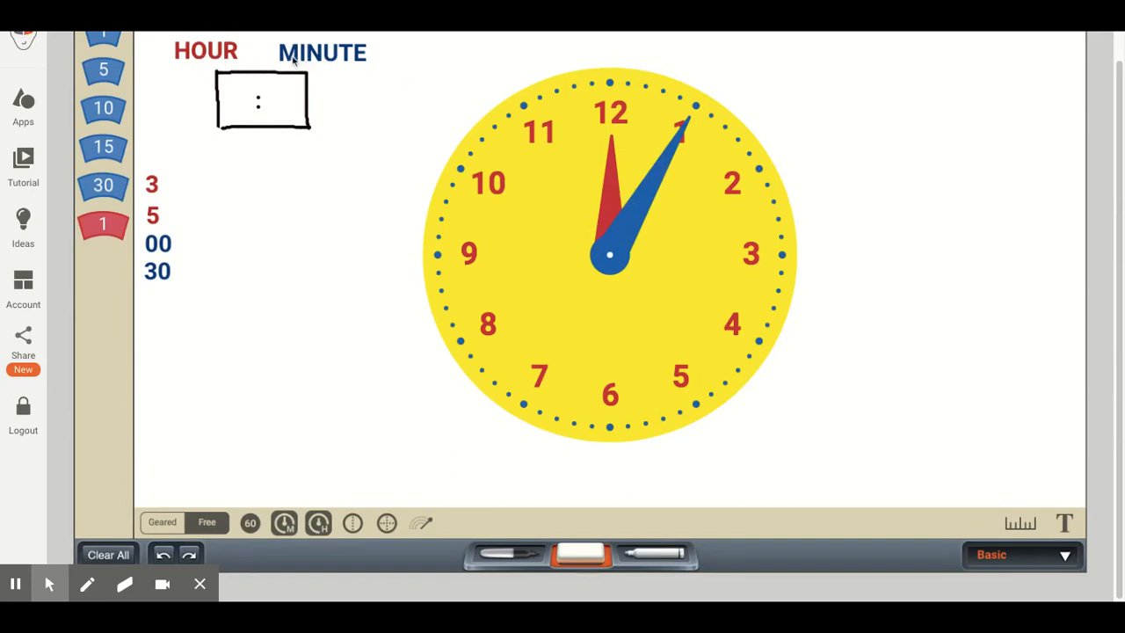
pyautogui.moveTo(314, 56)
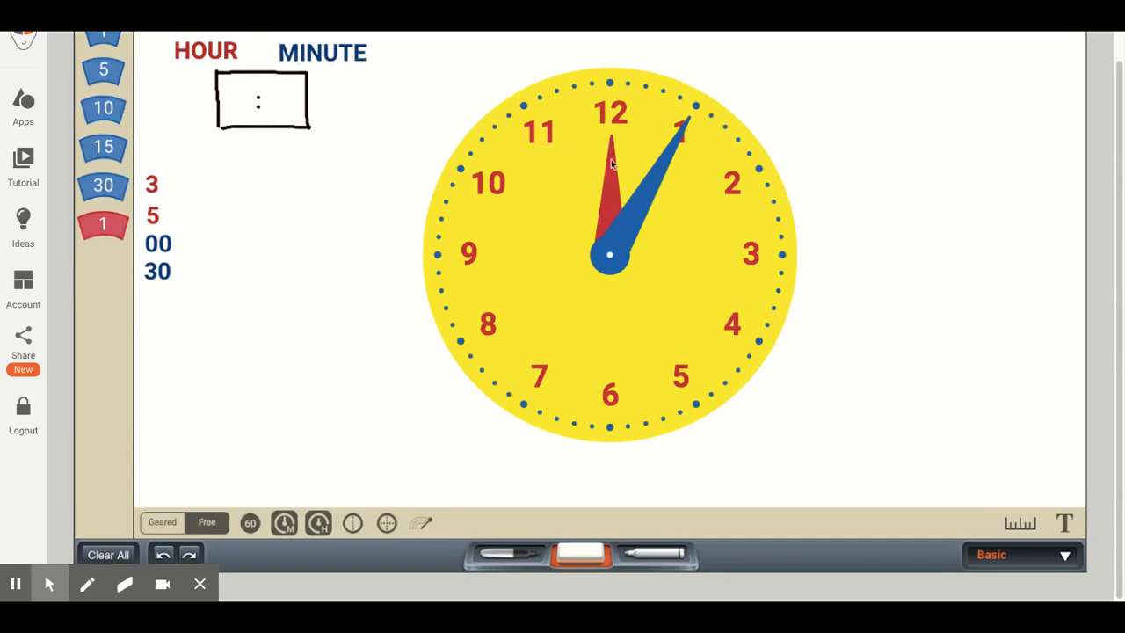
pyautogui.moveTo(611, 206)
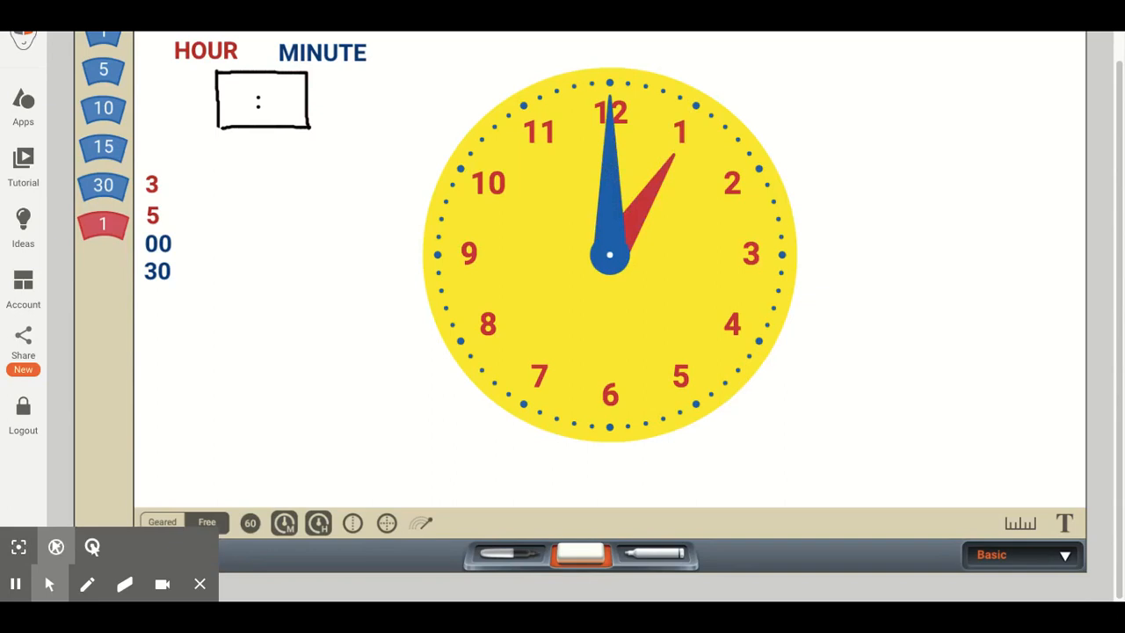
pyautogui.moveTo(307, 472)
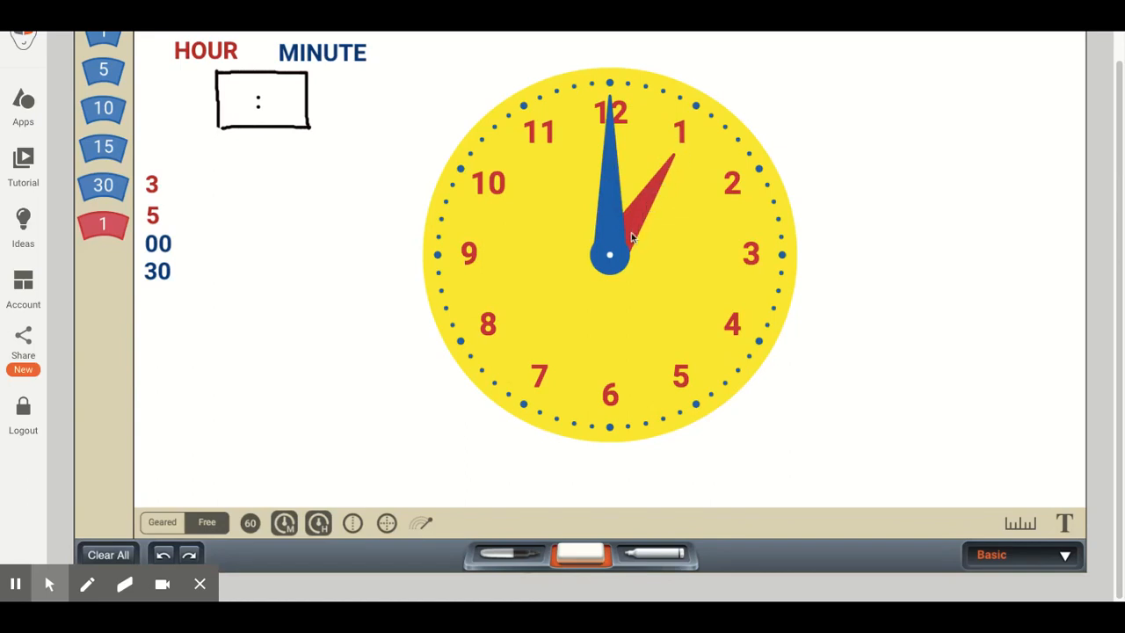
pyautogui.moveTo(637, 227)
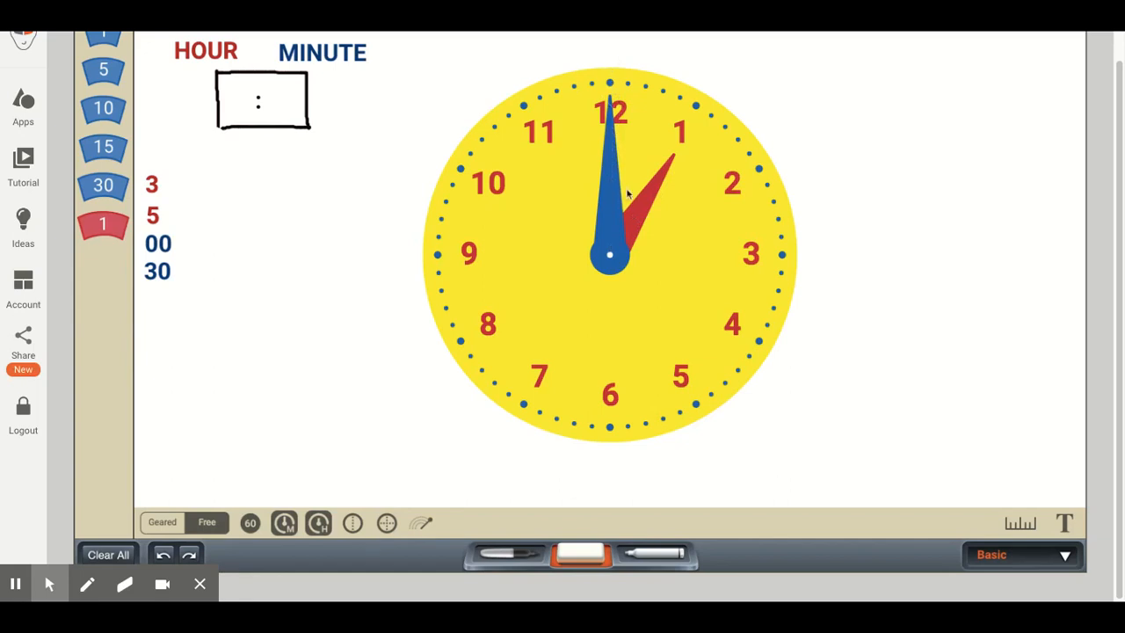
pyautogui.moveTo(666, 175)
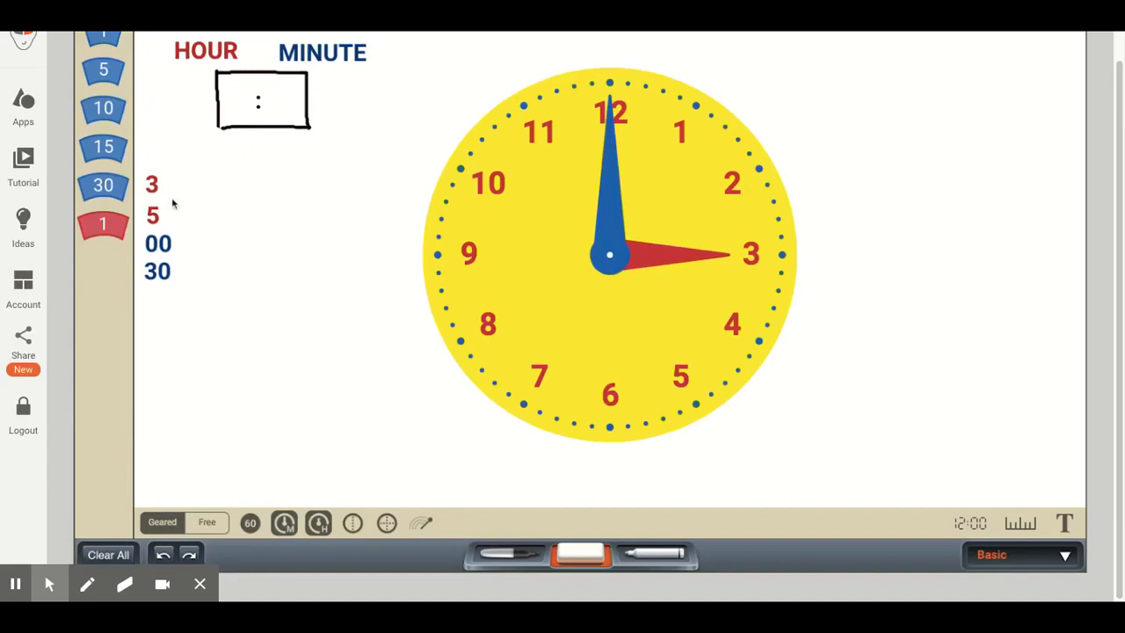
# Step: Place the hour tile 3 into the digital box
pyautogui.moveTo(152, 184); pyautogui.dragTo(198, 138)
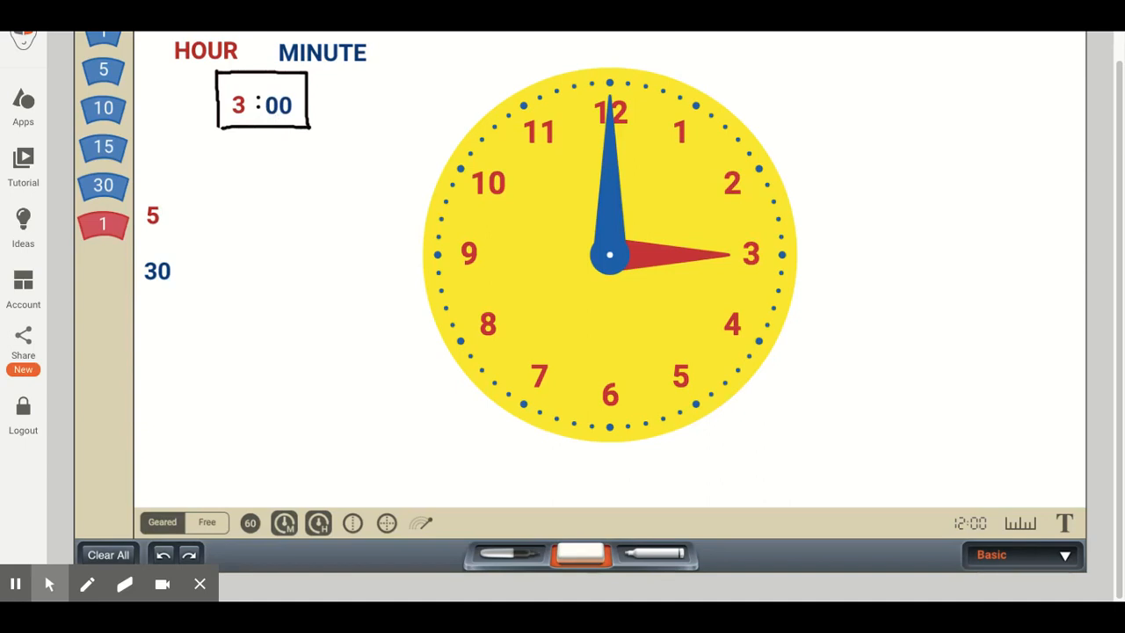
pyautogui.moveTo(353, 523)
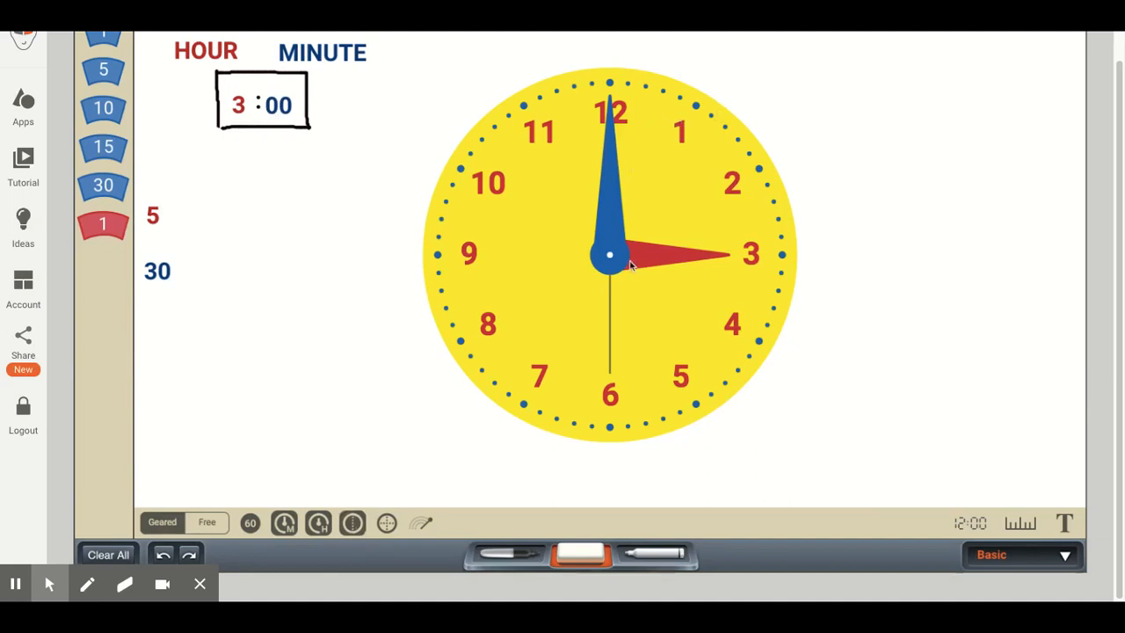
pyautogui.moveTo(615, 99)
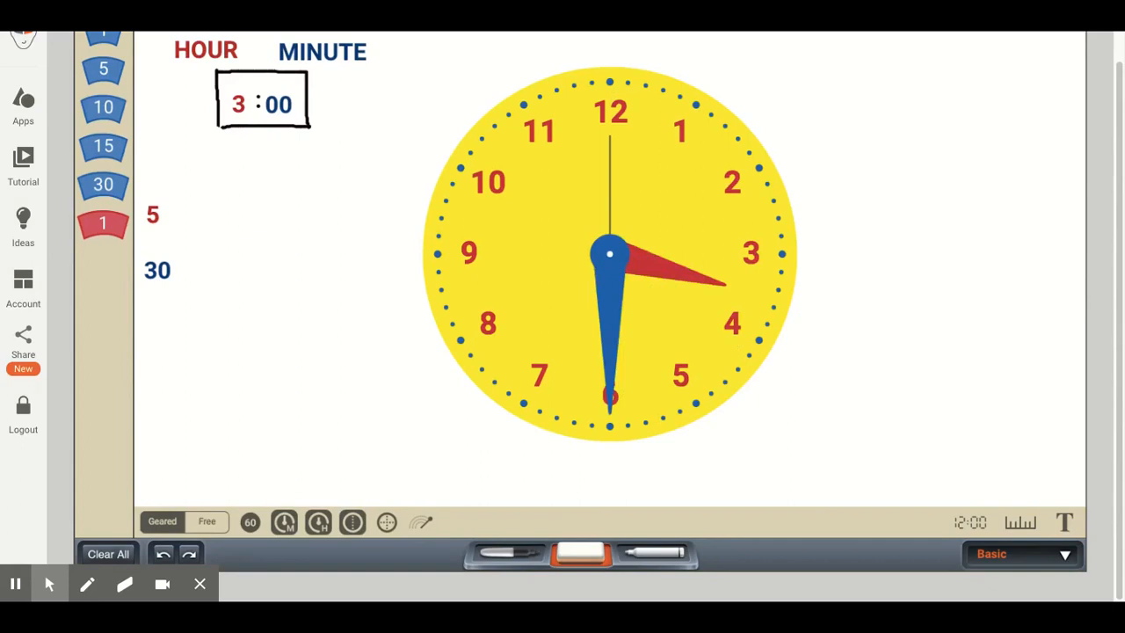
pyautogui.moveTo(649, 126)
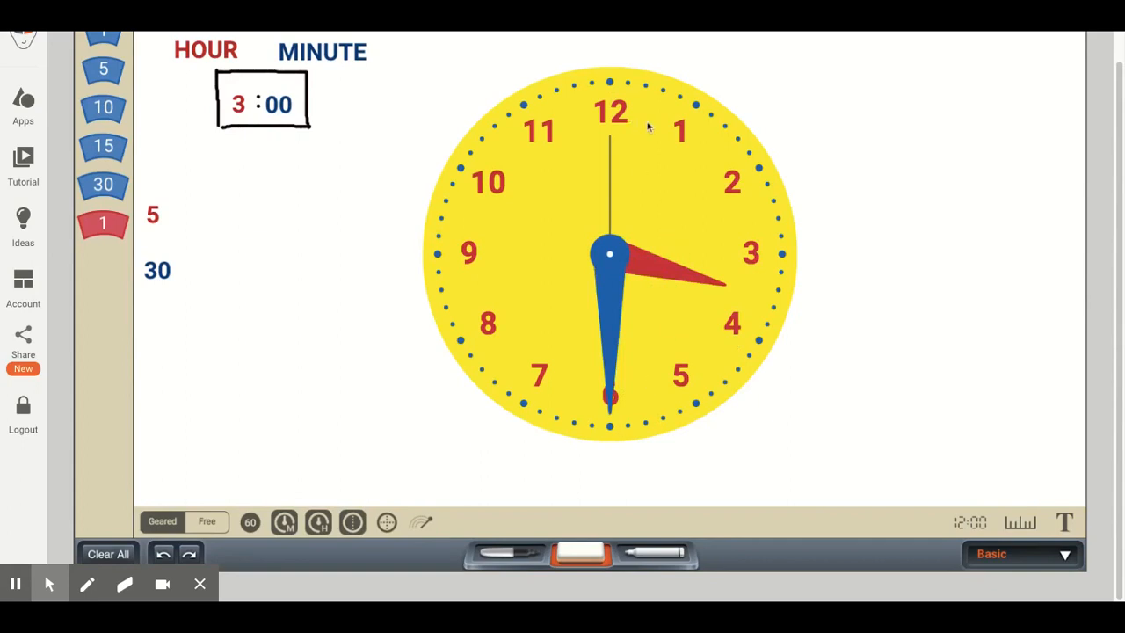
pyautogui.moveTo(615, 371)
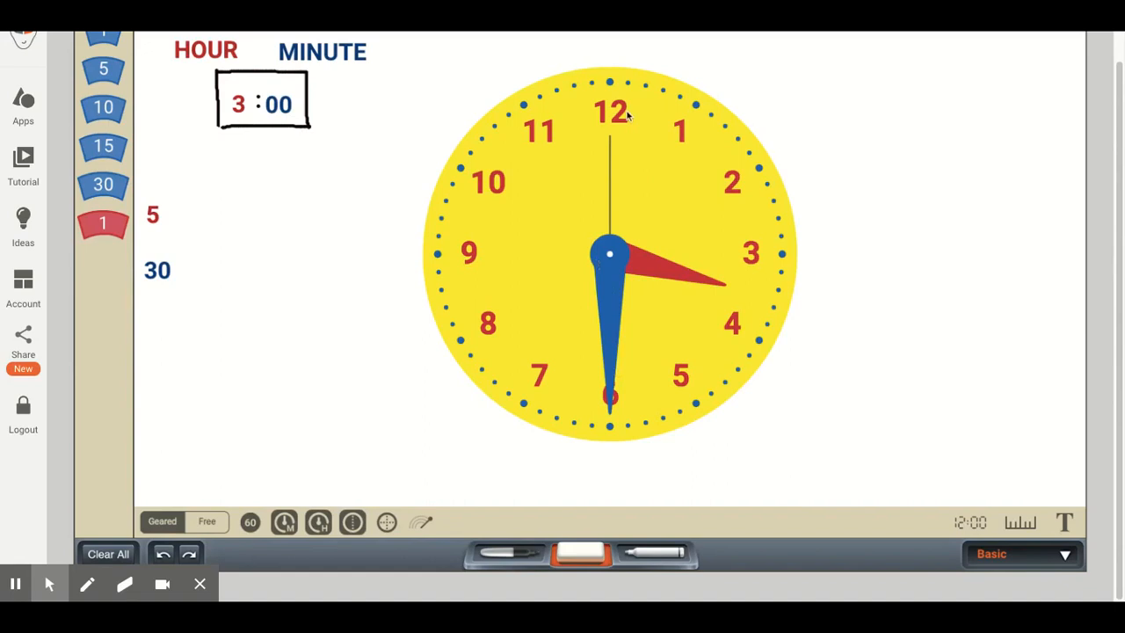
pyautogui.moveTo(675, 303)
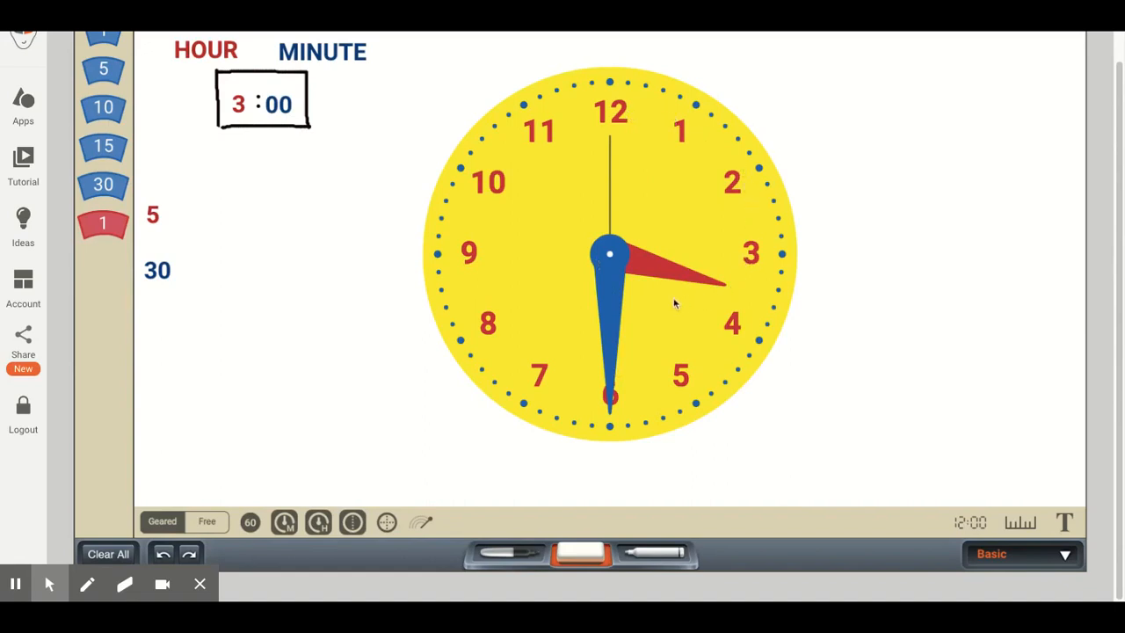
pyautogui.moveTo(684, 221)
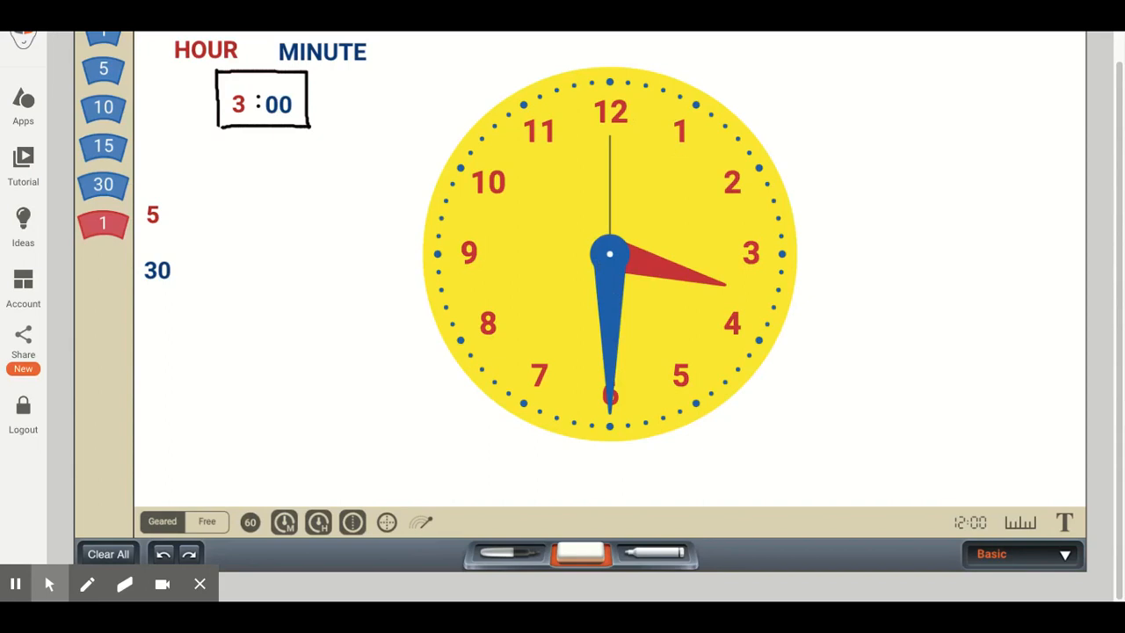
pyautogui.moveTo(629, 347)
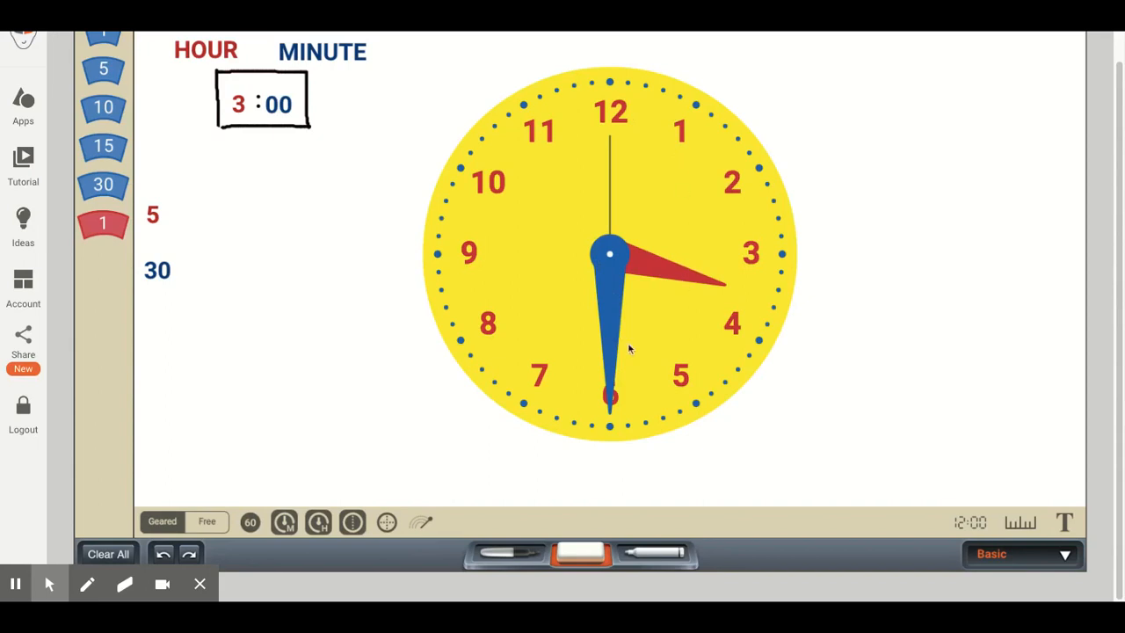
pyautogui.moveTo(611, 93)
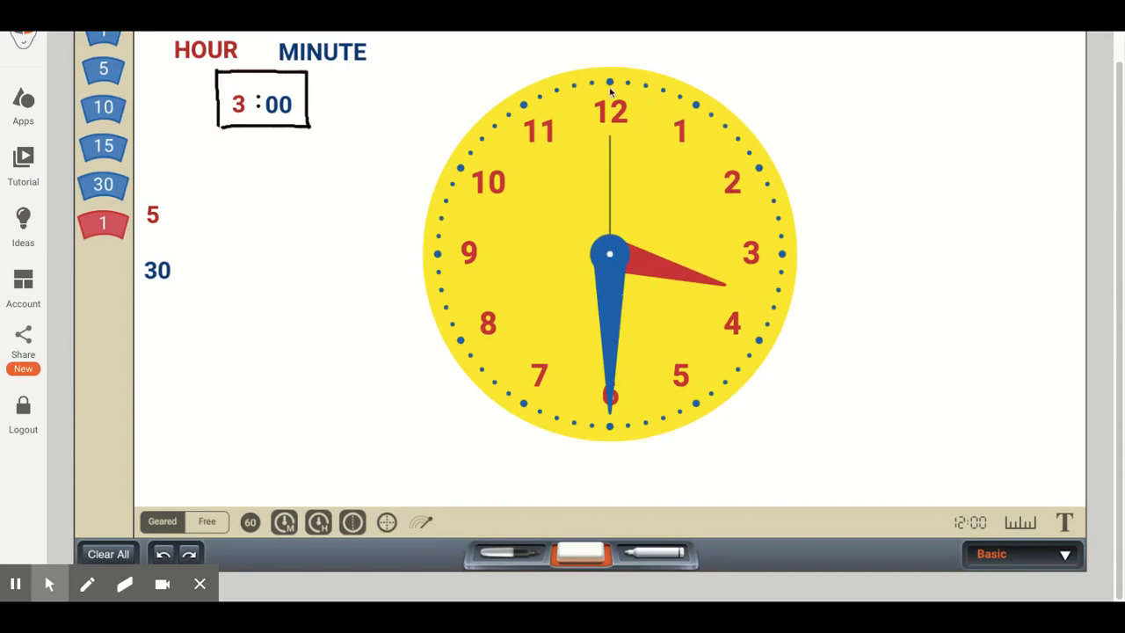
pyautogui.moveTo(734, 281)
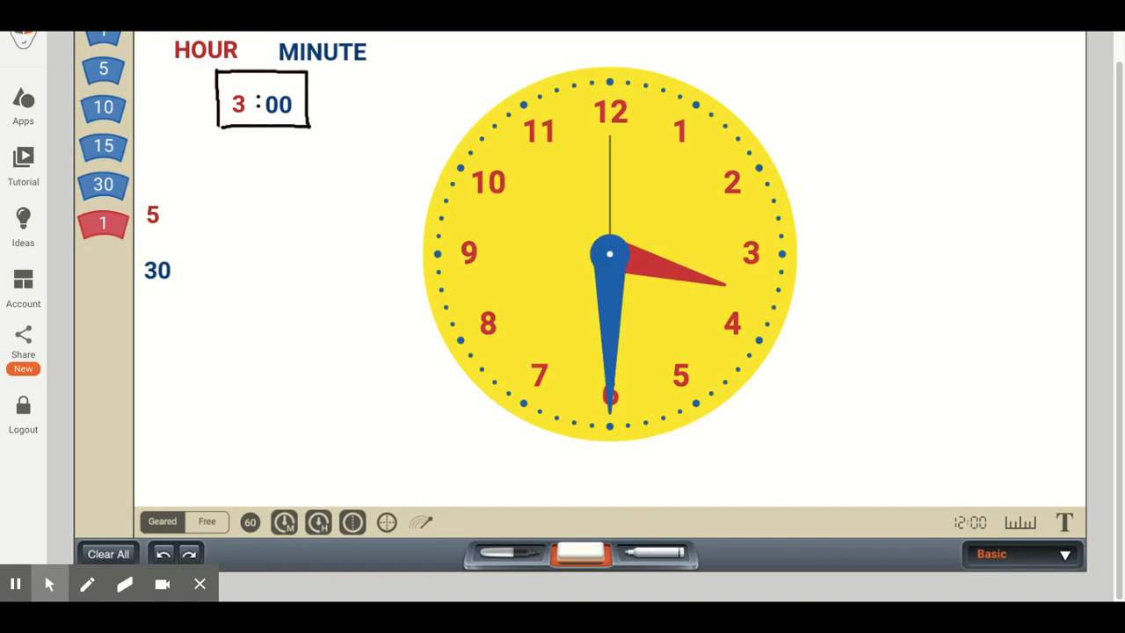
pyautogui.moveTo(291, 129)
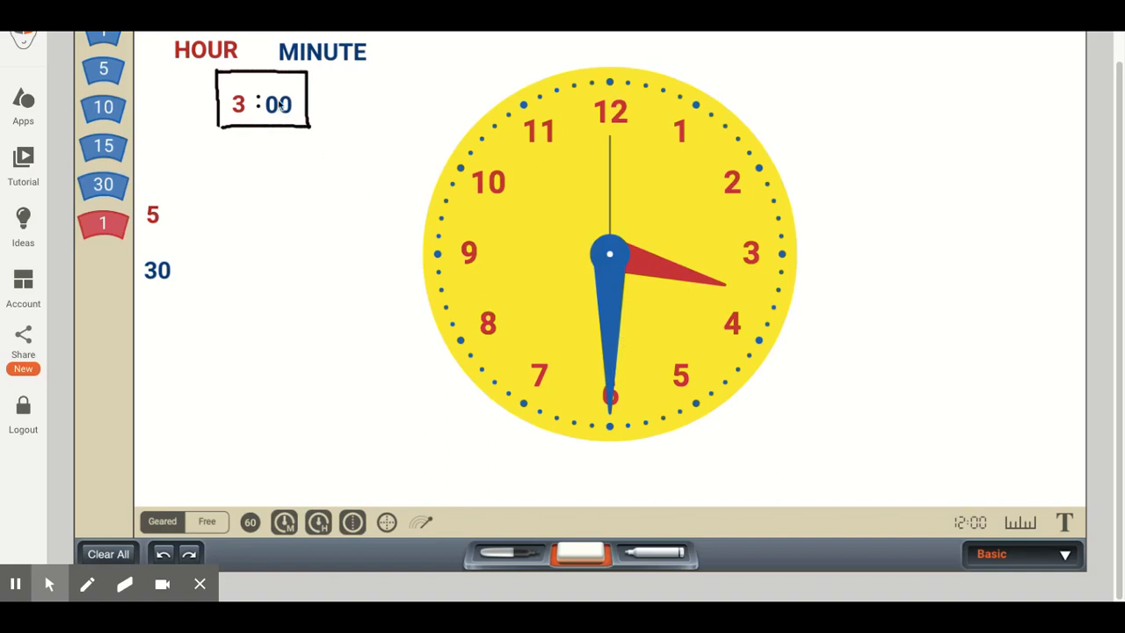
# Step: Change the digital minutes from 00 to 30 so the box reads 3:30
pyautogui.click(103, 184)
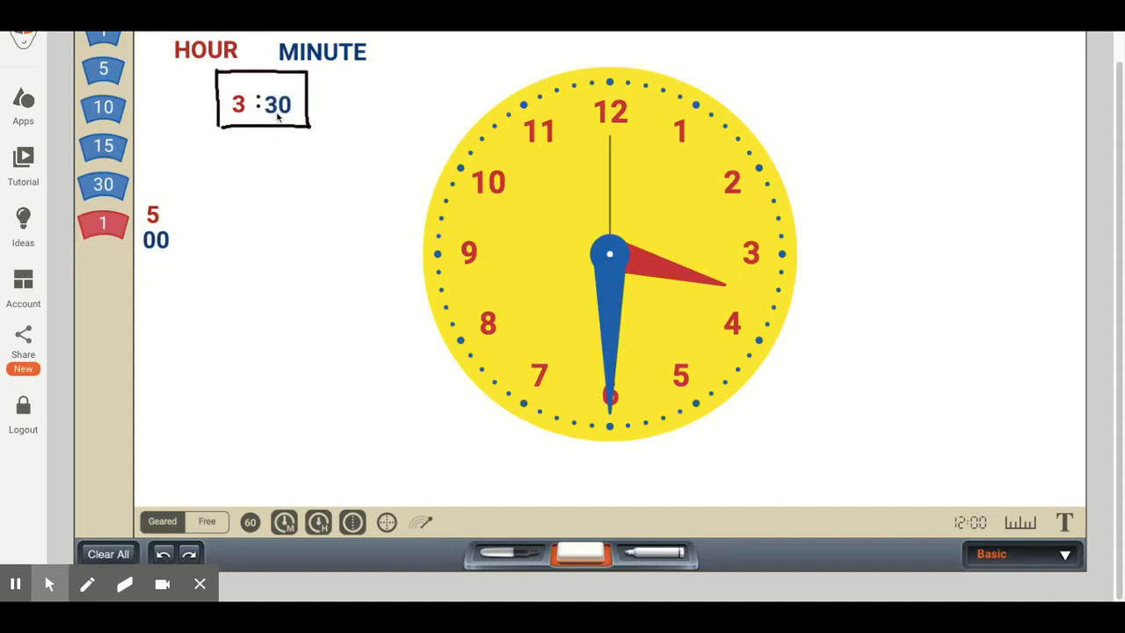
pyautogui.moveTo(236, 118)
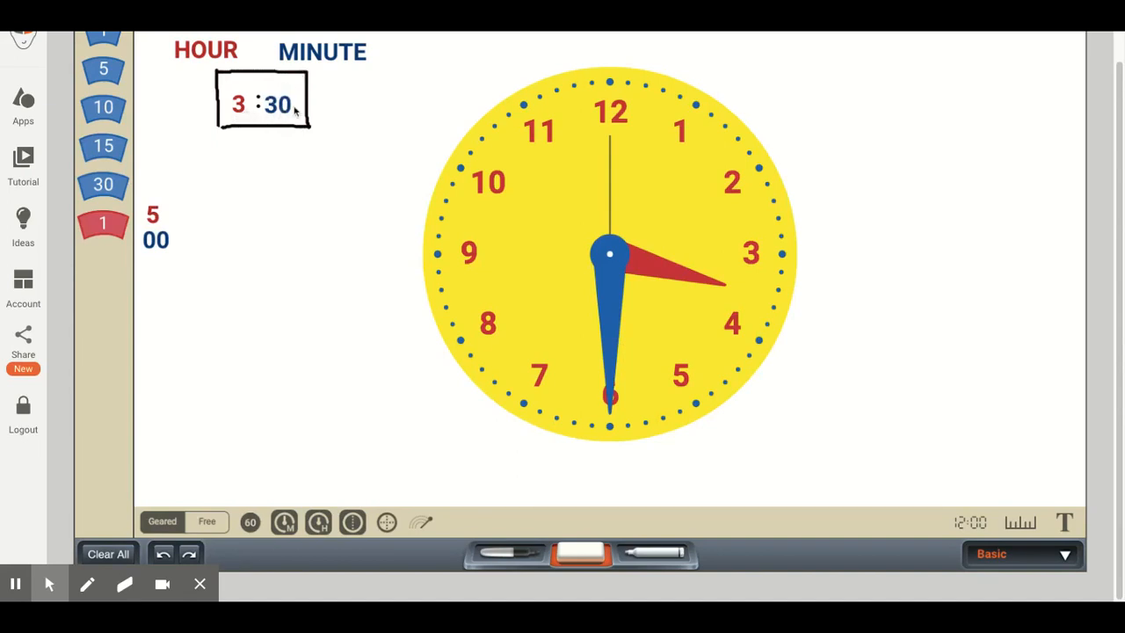
pyautogui.moveTo(297, 128)
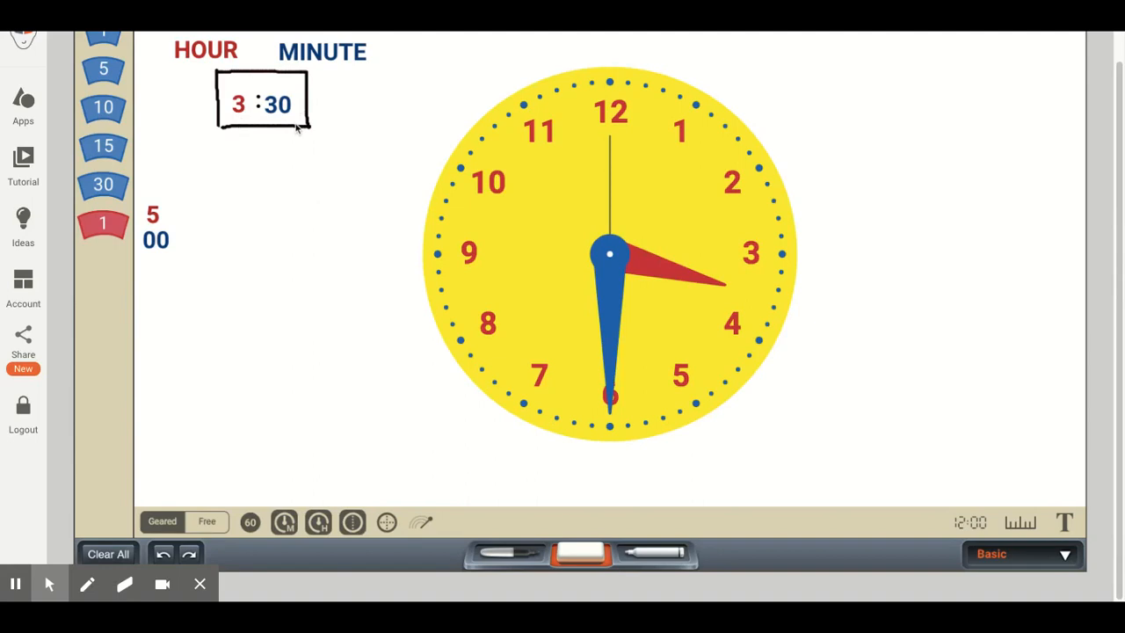
pyautogui.moveTo(394, 186)
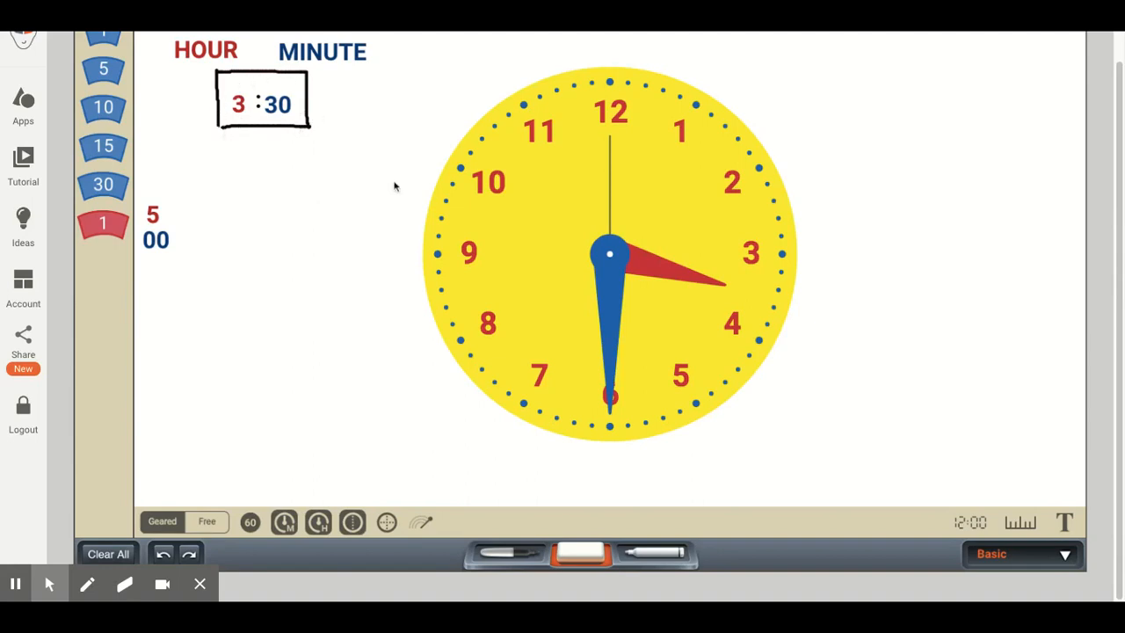
pyautogui.moveTo(518, 273)
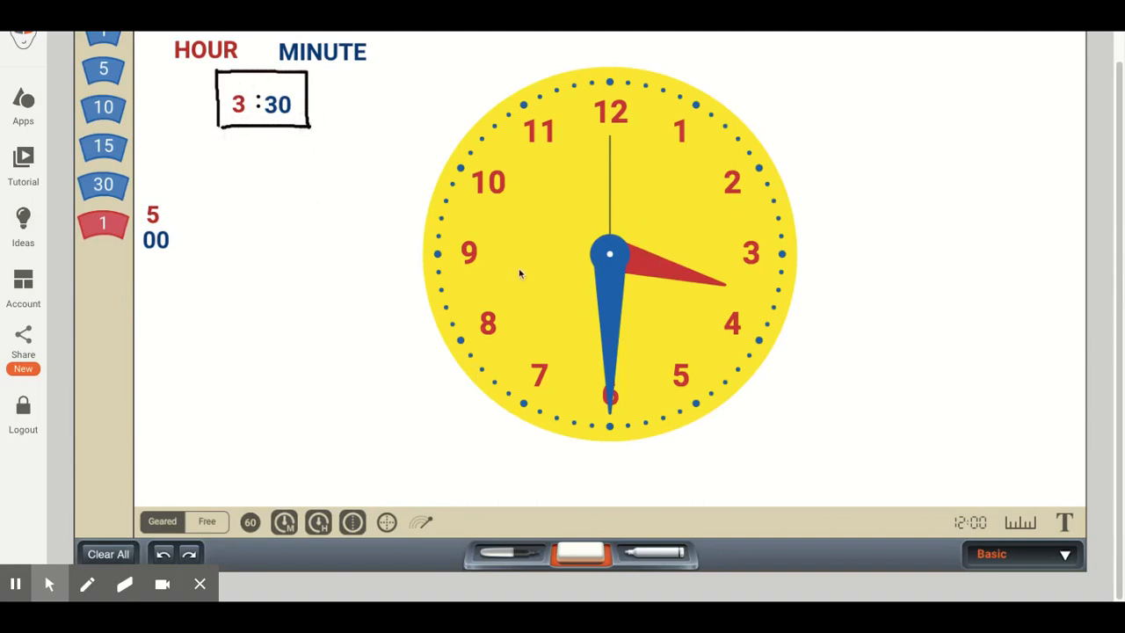
pyautogui.moveTo(479, 258)
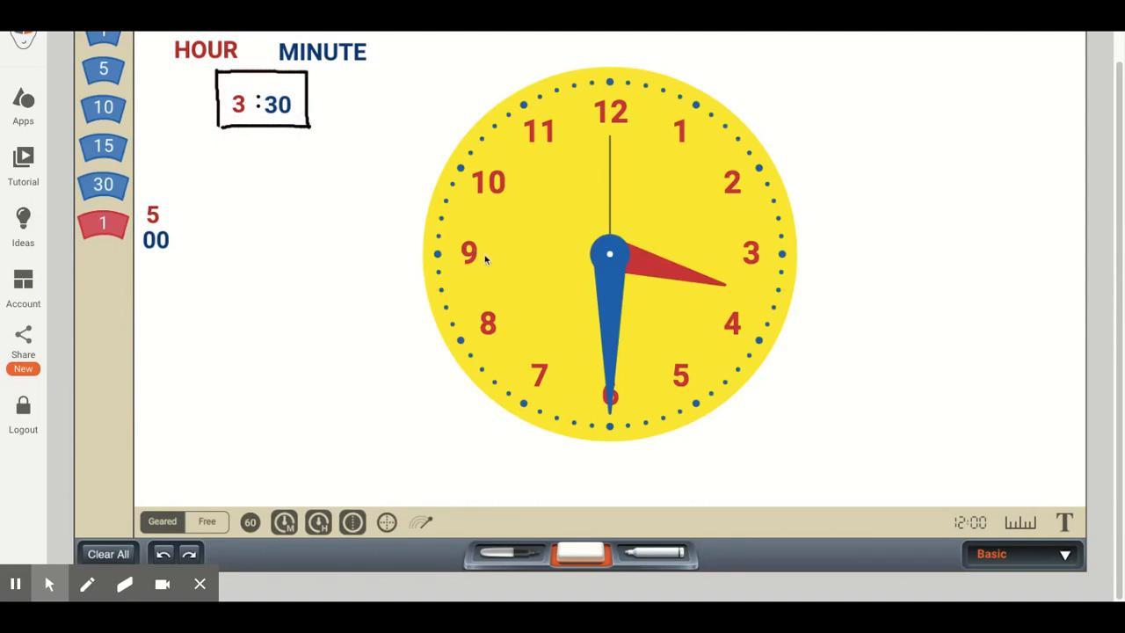
pyautogui.moveTo(191, 528)
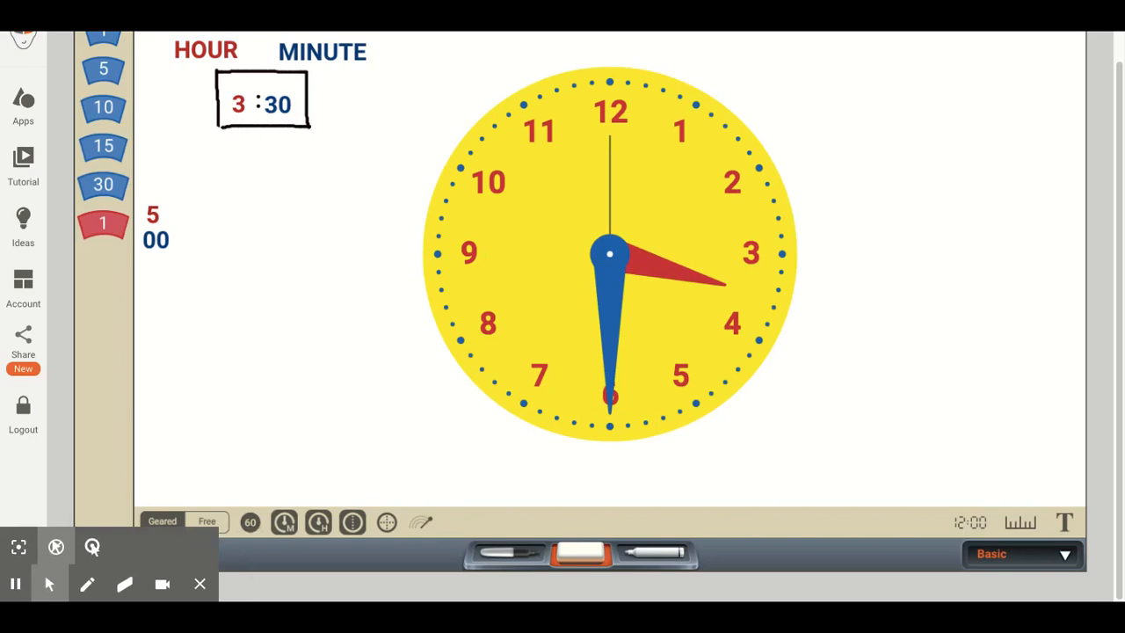
pyautogui.moveTo(753, 306)
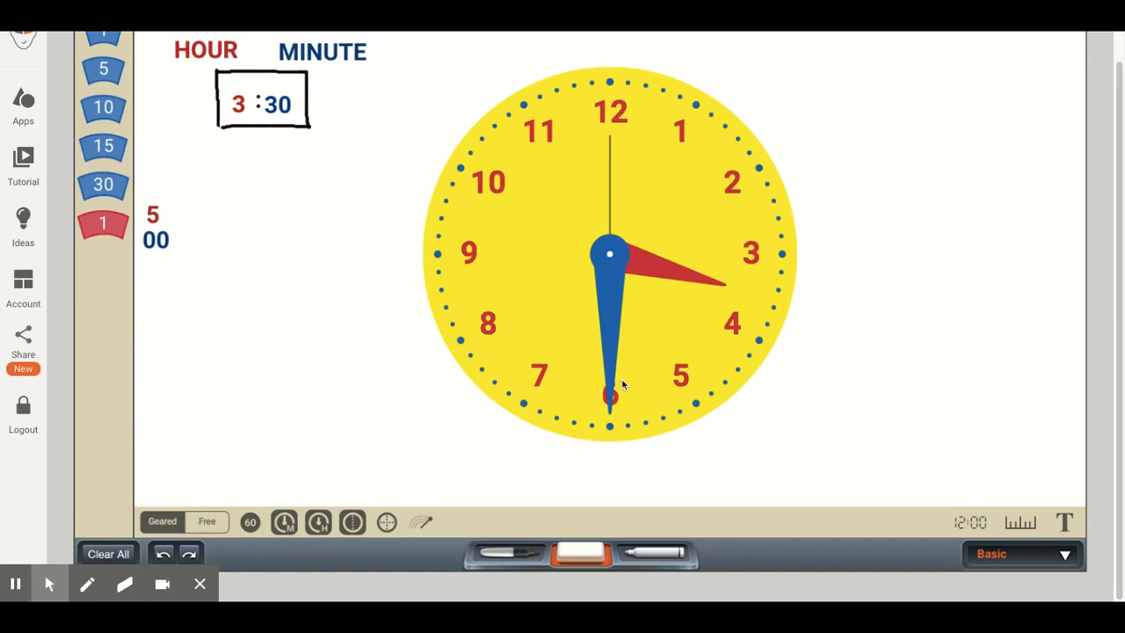
pyautogui.moveTo(831, 284)
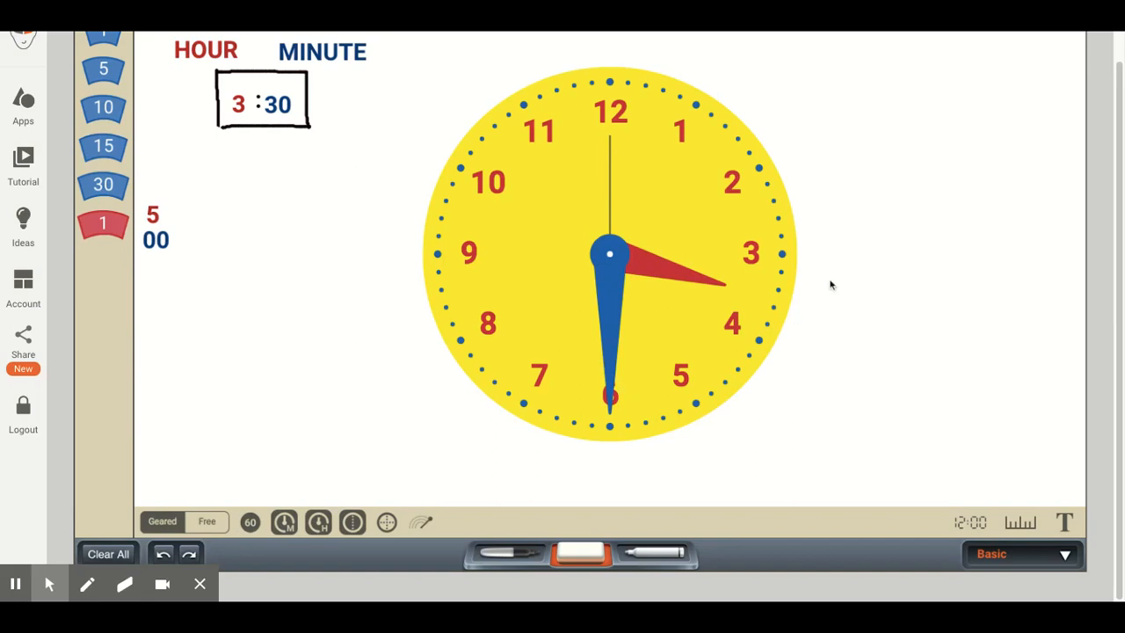
pyautogui.moveTo(726, 294)
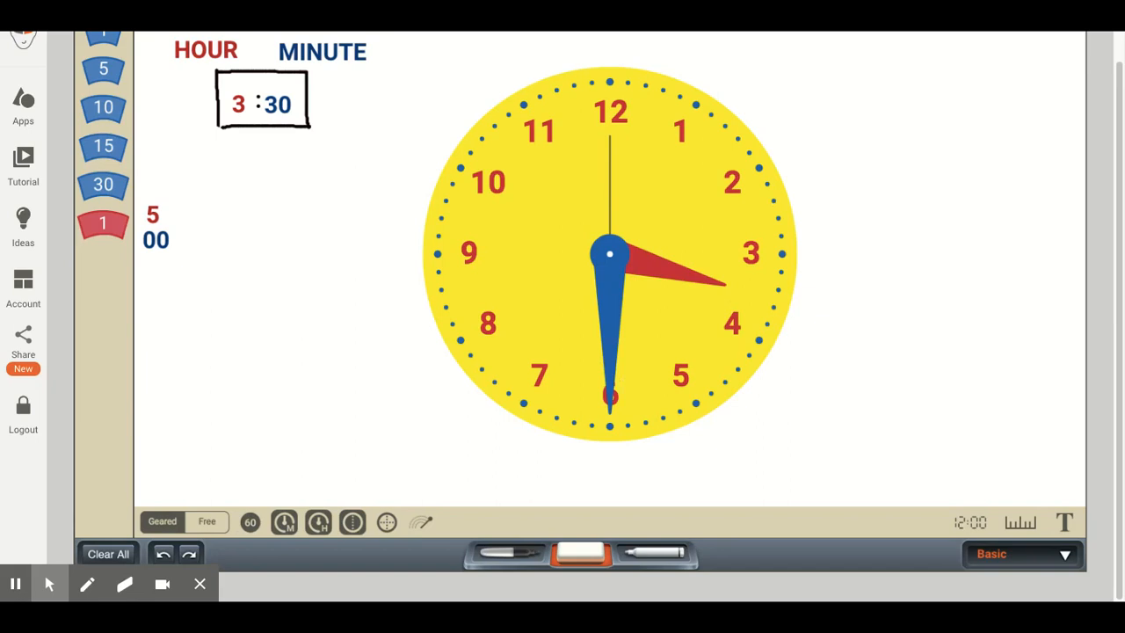
pyautogui.moveTo(729, 343)
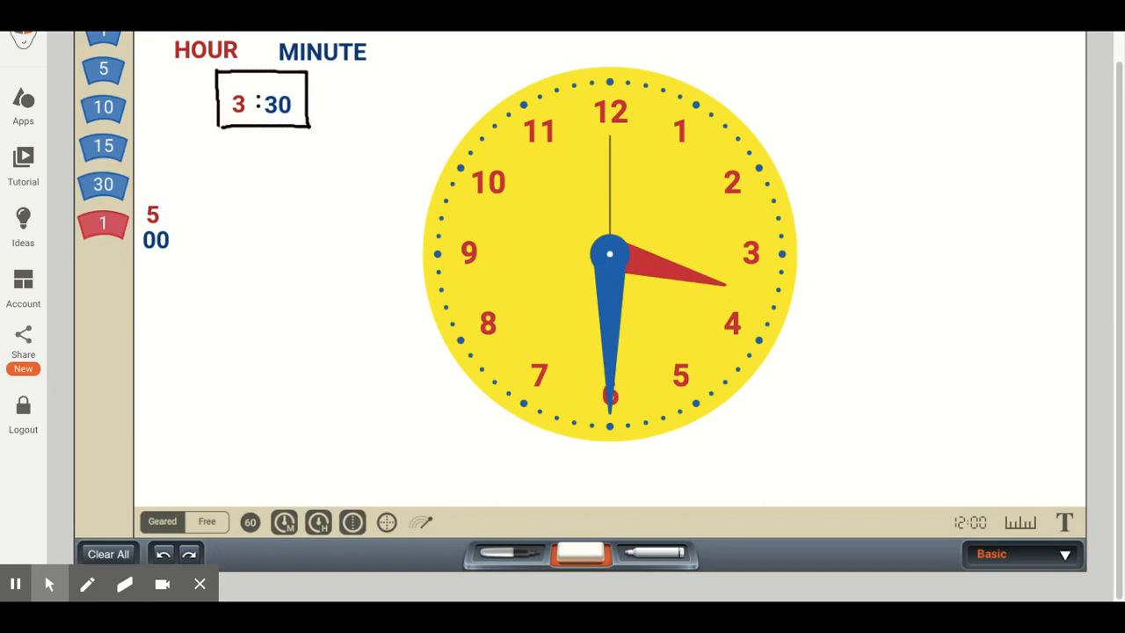
pyautogui.moveTo(725, 284)
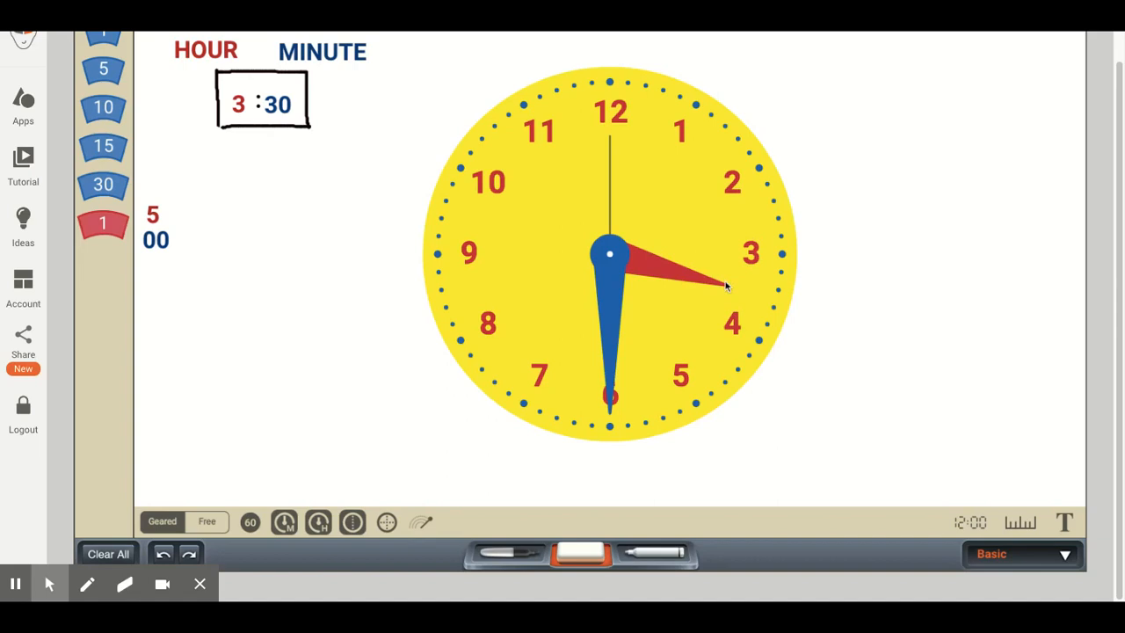
pyautogui.moveTo(720, 287)
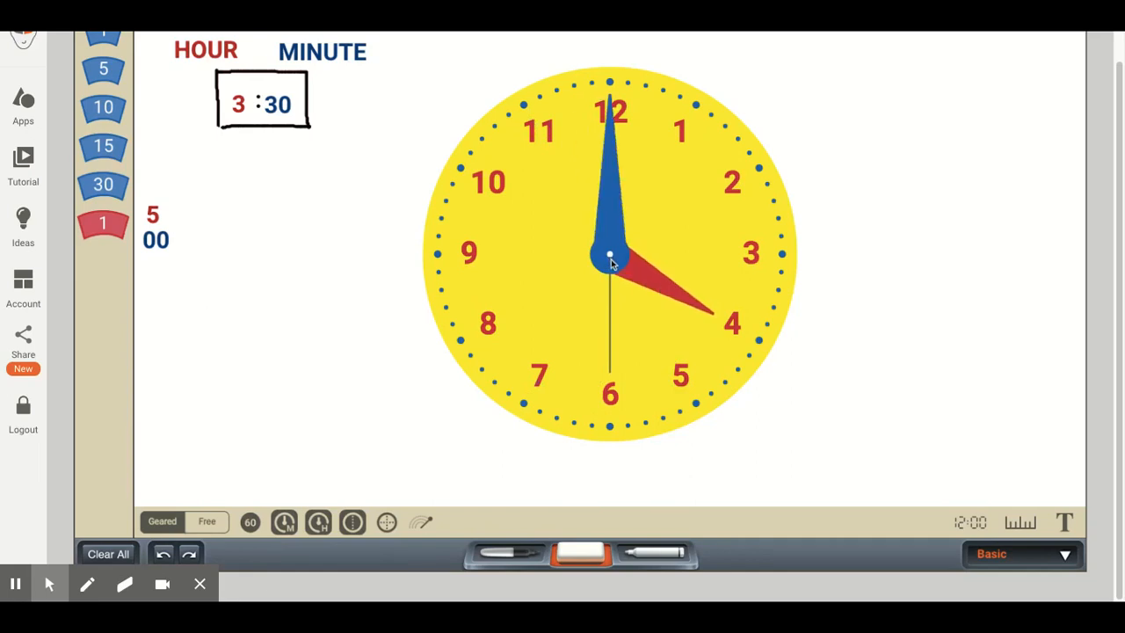
pyautogui.moveTo(615, 92)
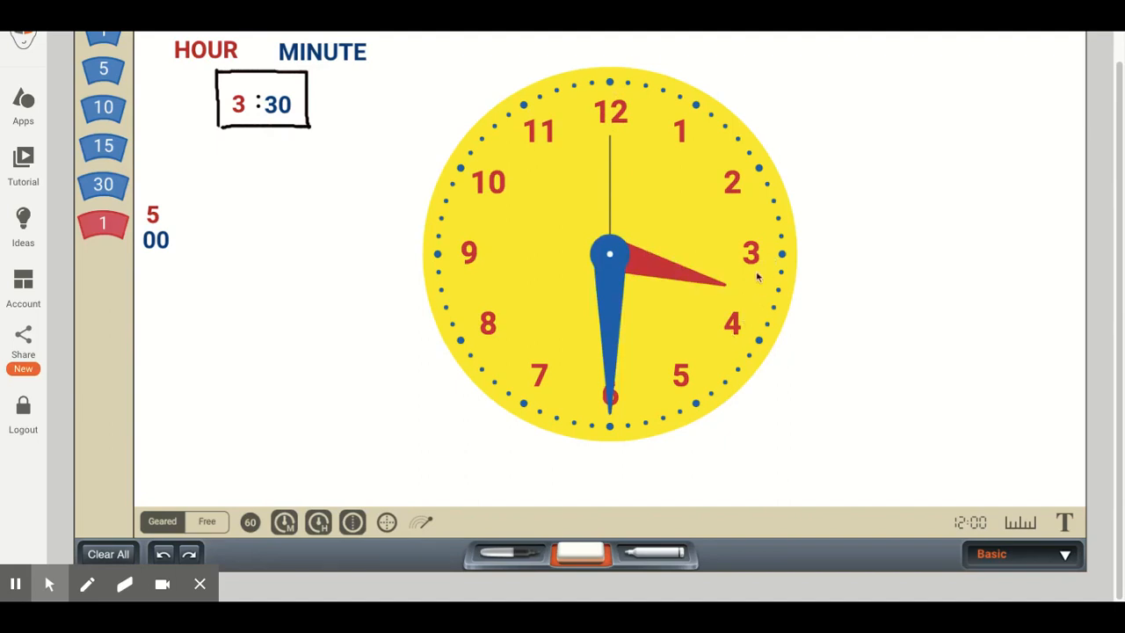
pyautogui.moveTo(752, 297)
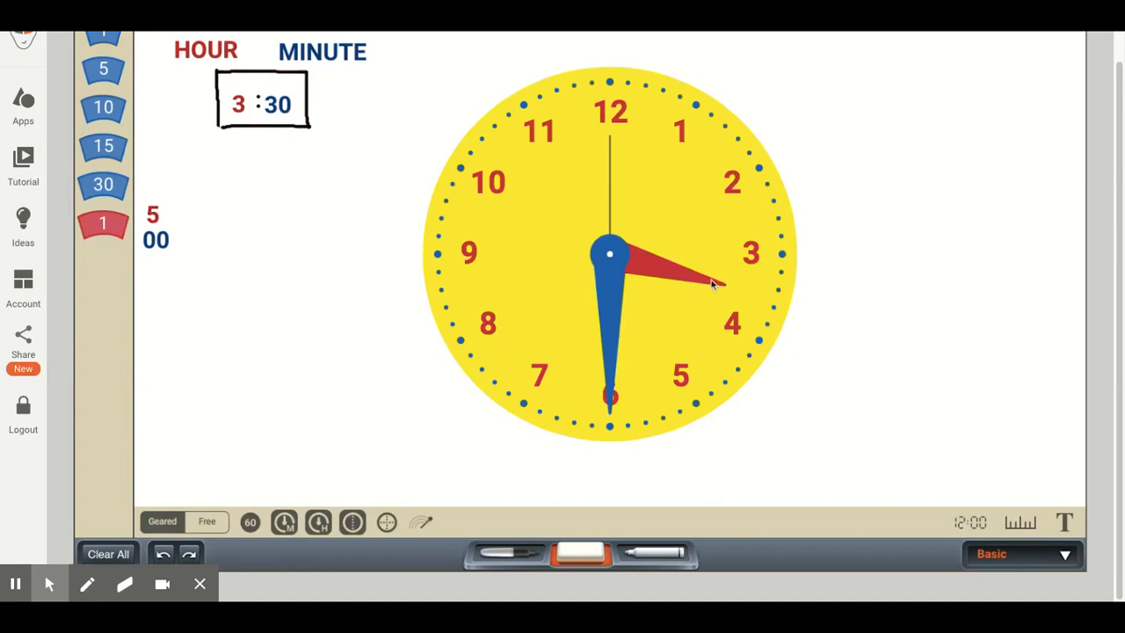
pyautogui.moveTo(745, 275)
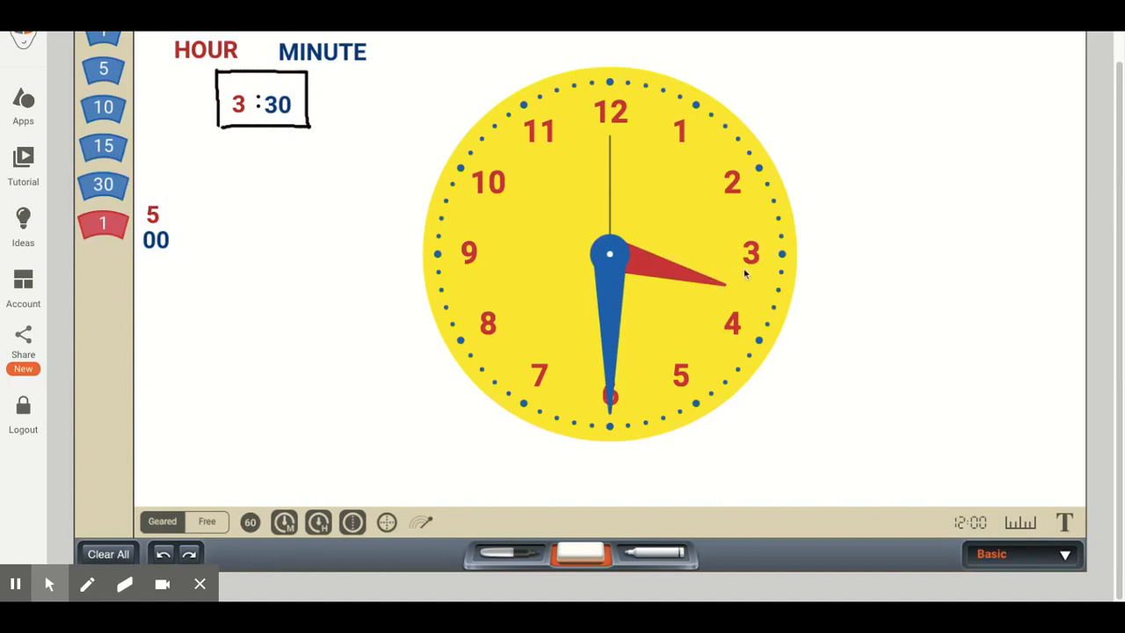
pyautogui.moveTo(746, 275)
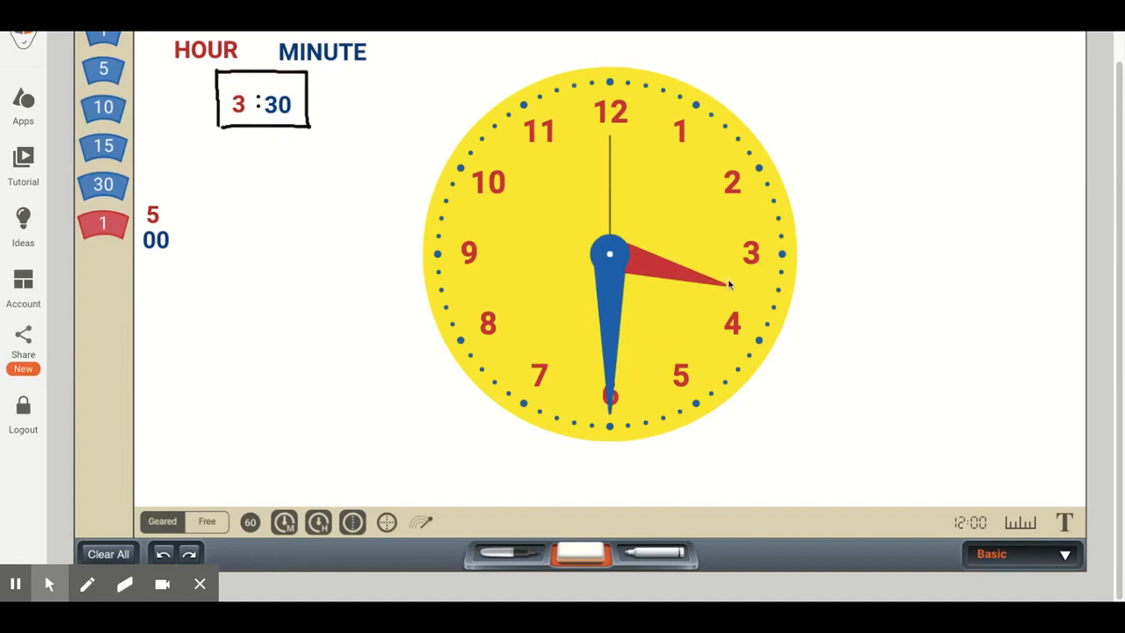